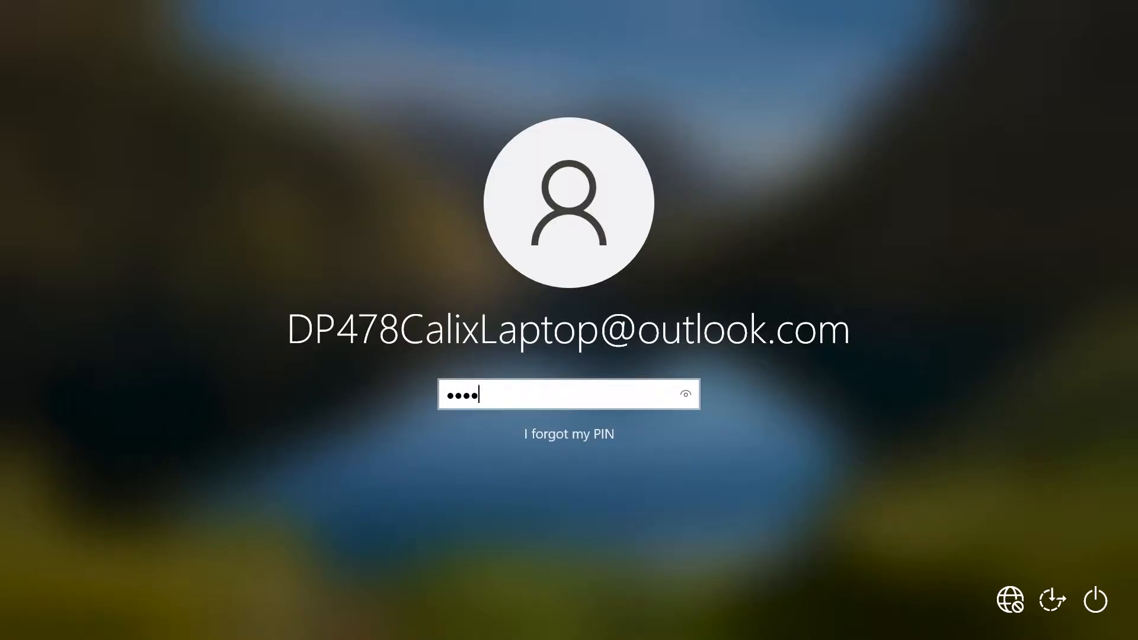
- Enter the PIN on the lock screen to reach the desktop
type("5")
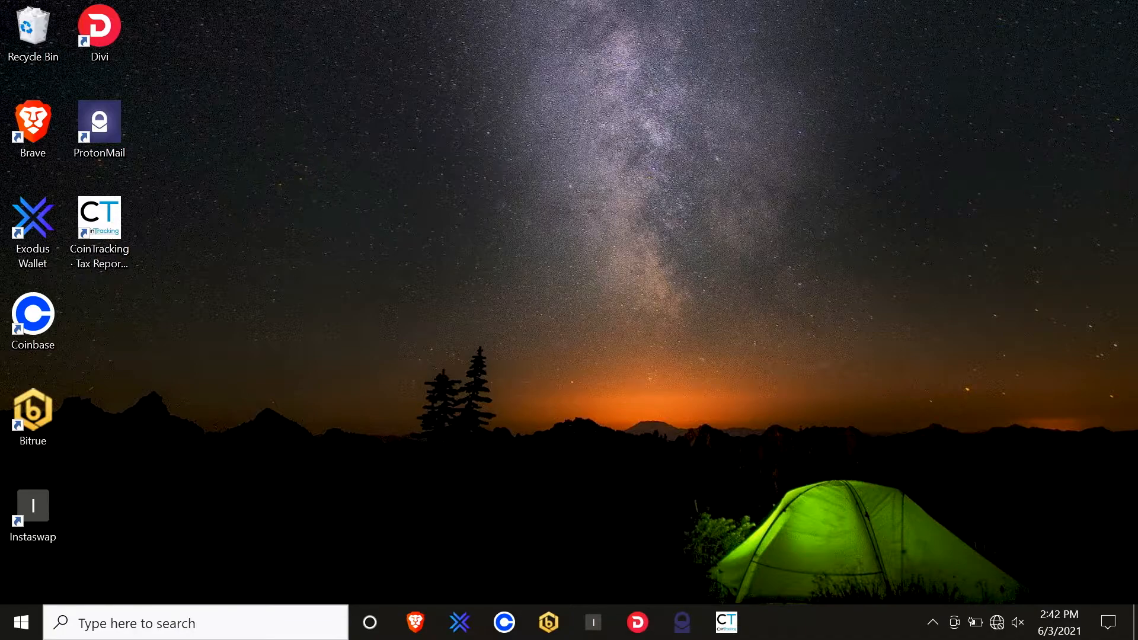
mouse_move(365, 492)
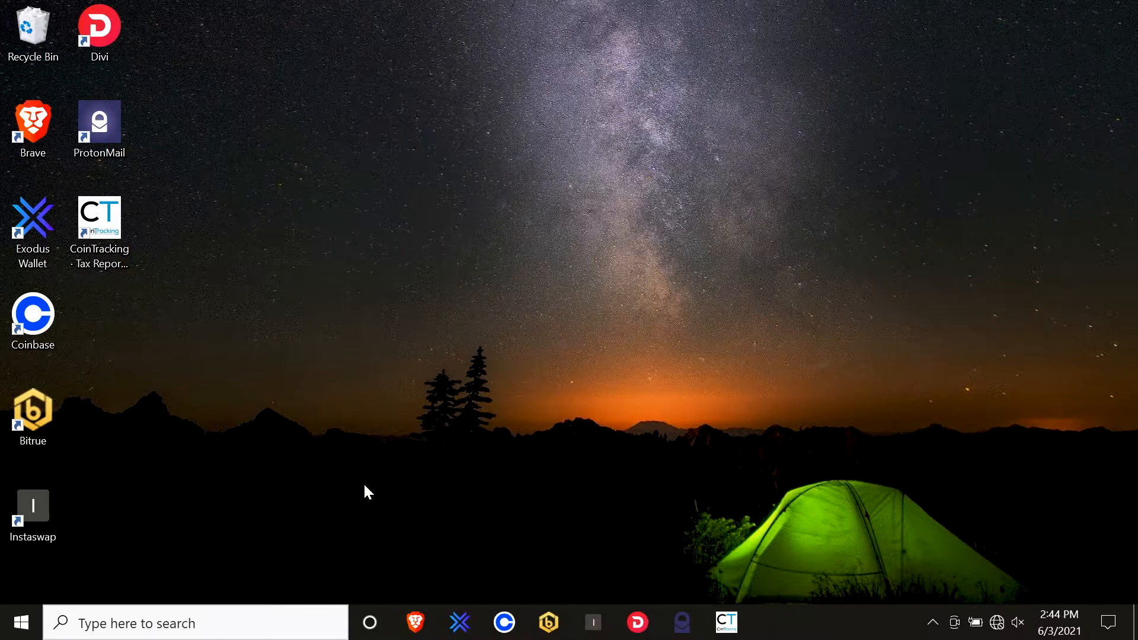
mouse_move(20, 623)
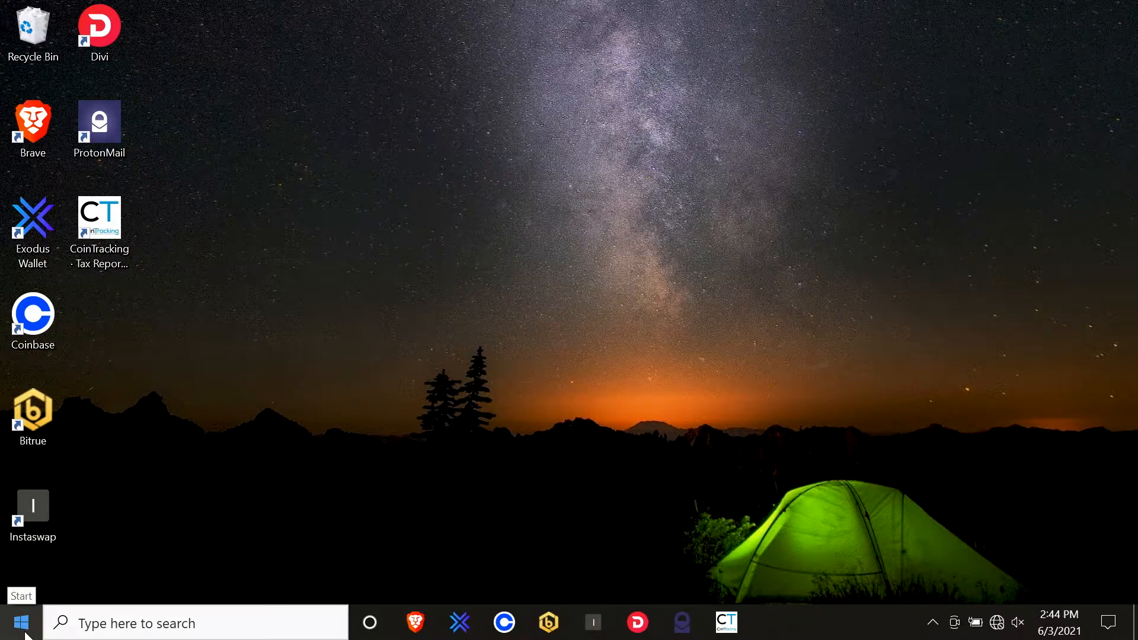
- Open Settings from Start, then the account header and its Sign-in options page
left_click(20, 623)
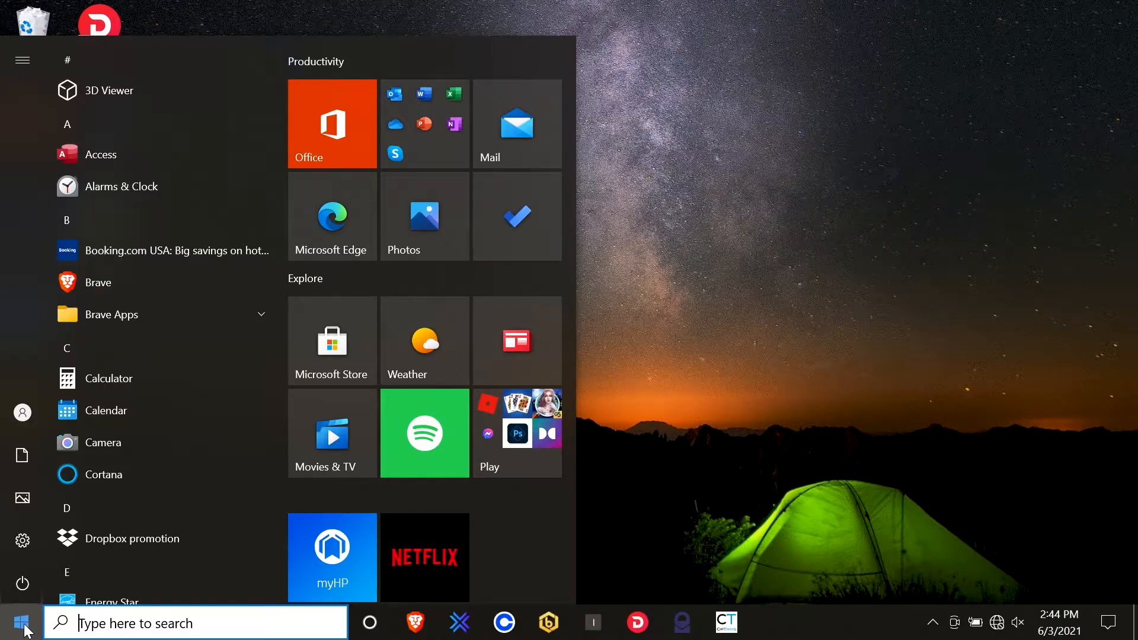
left_click(22, 60)
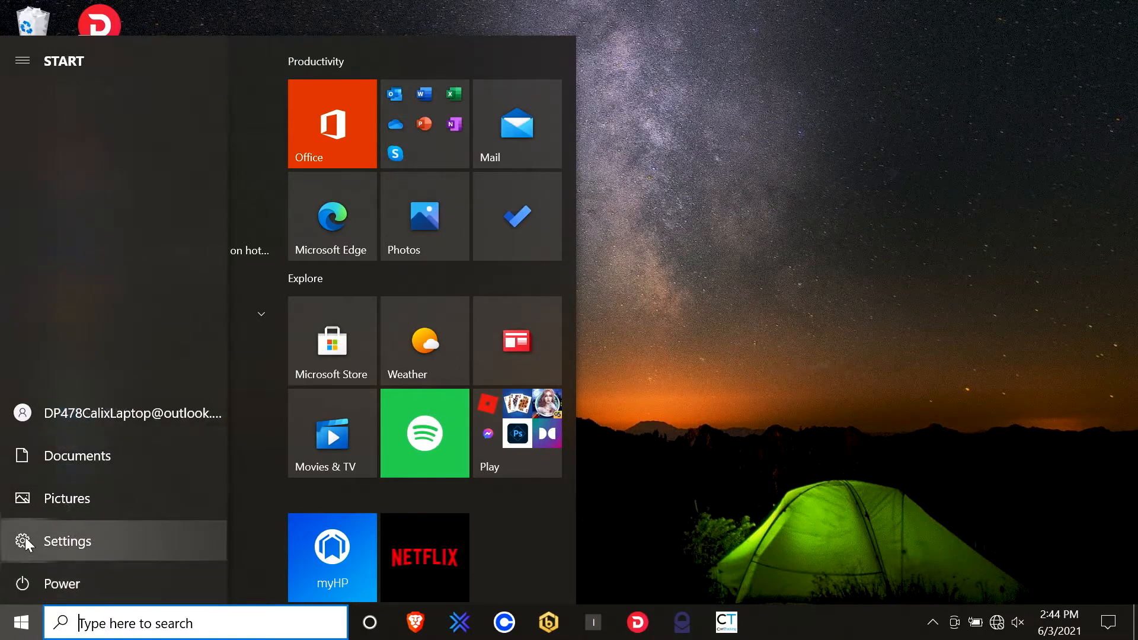
left_click(68, 540)
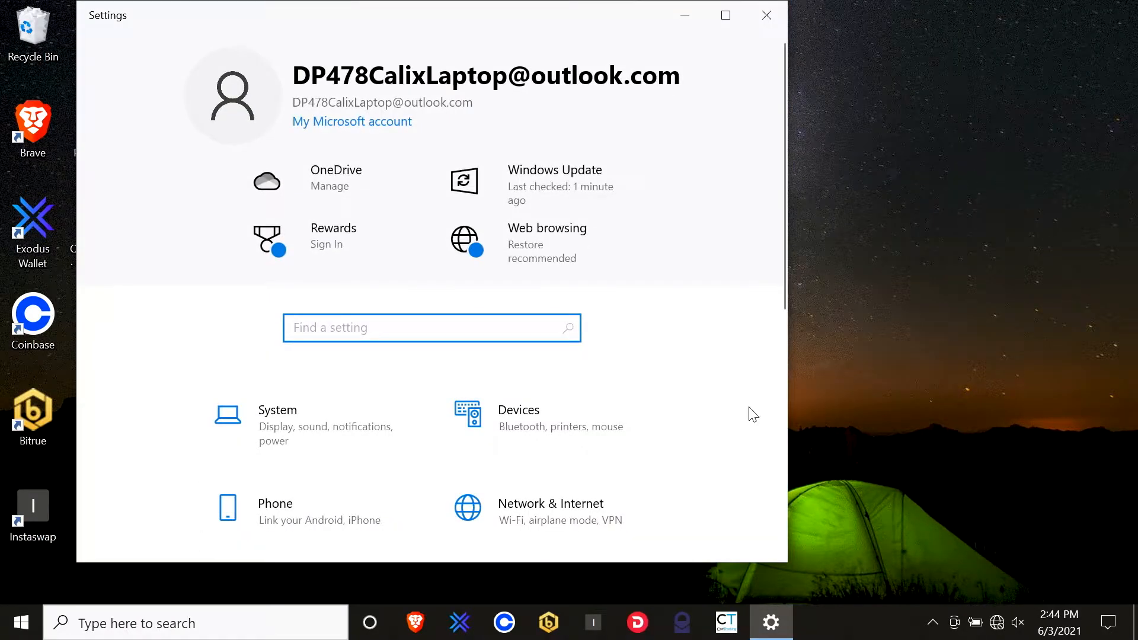
left_click(724, 14)
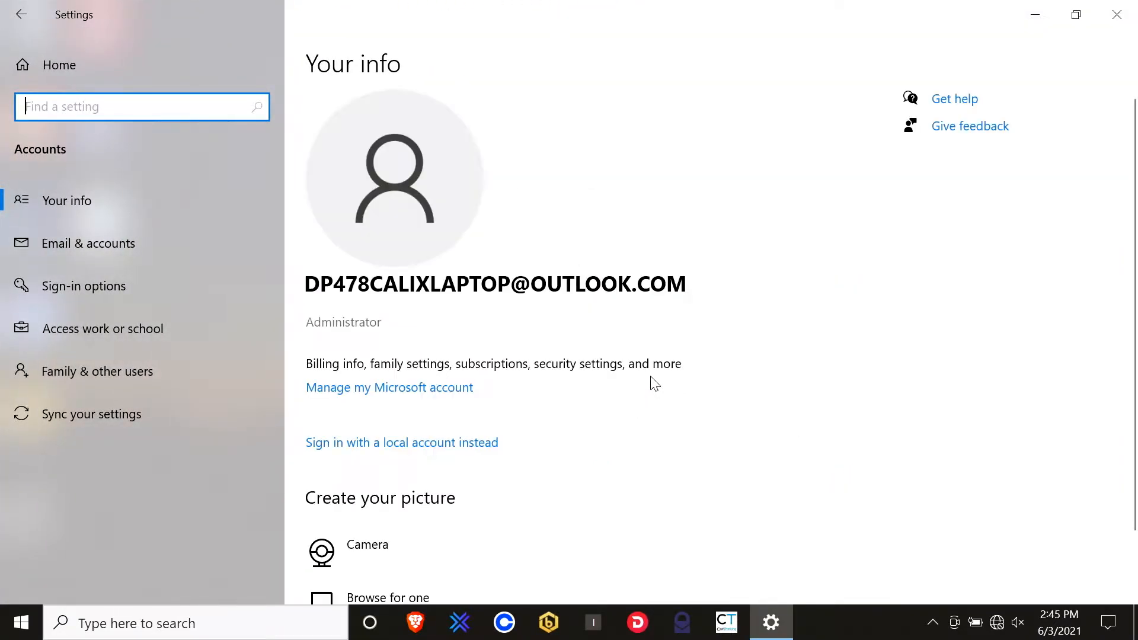
mouse_move(83, 285)
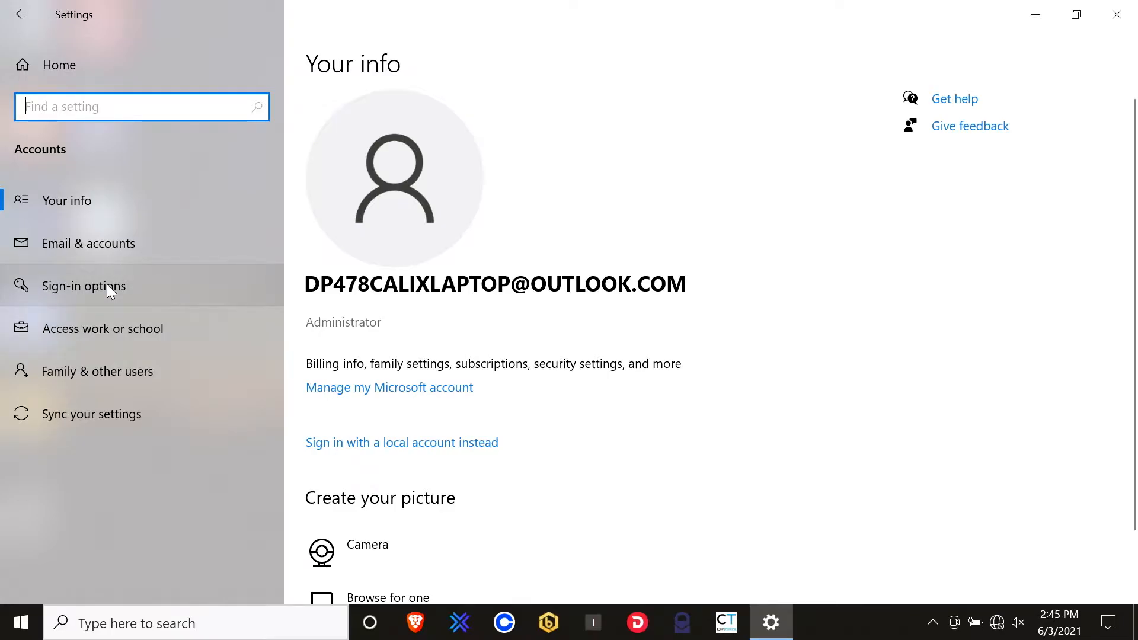
left_click(83, 285)
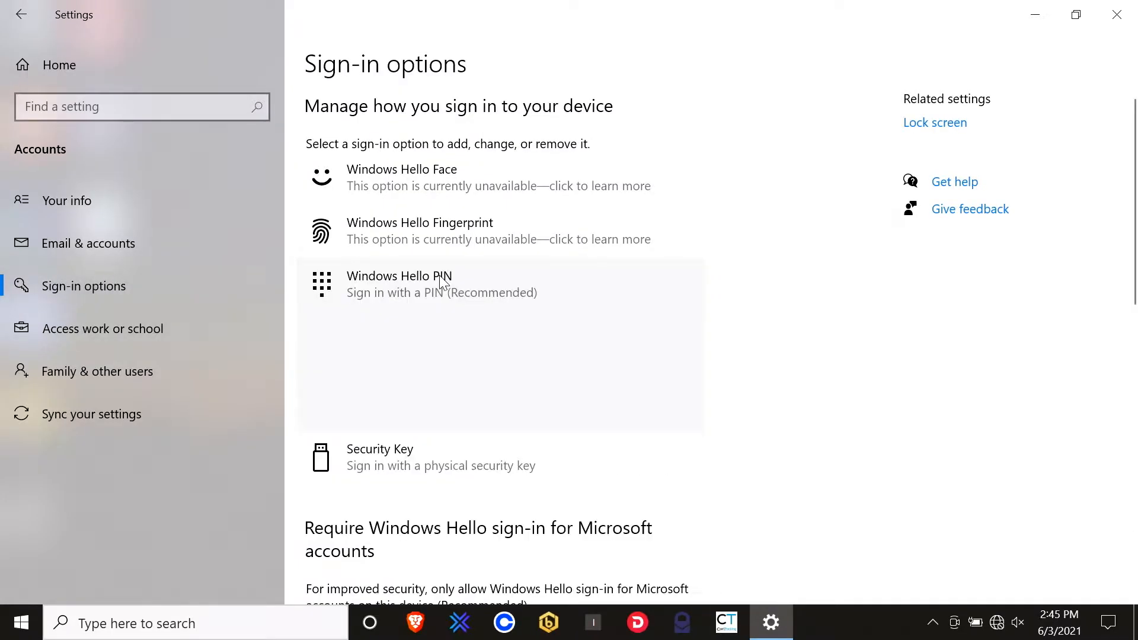
- Expand Windows Hello PIN and choose Change
left_click(435, 283)
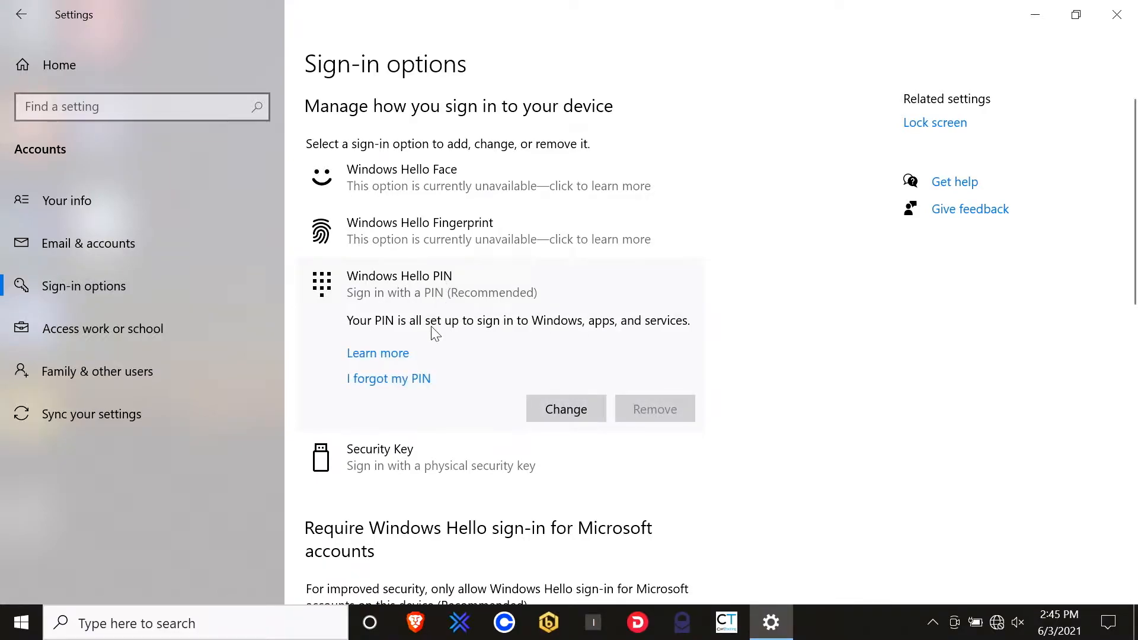
mouse_move(526, 403)
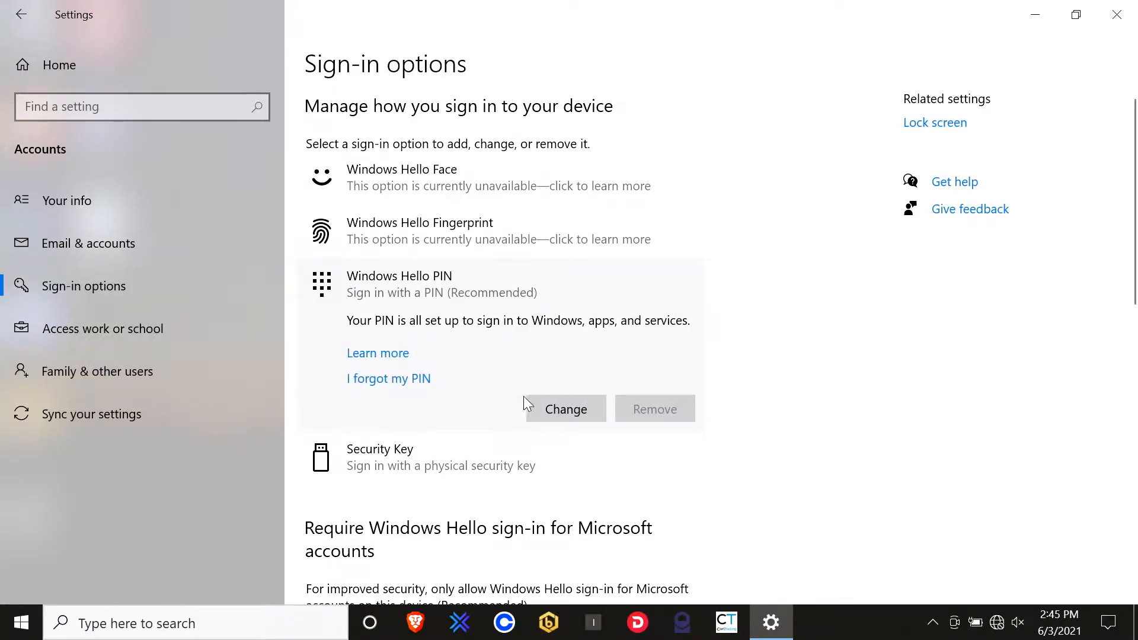
left_click(566, 408)
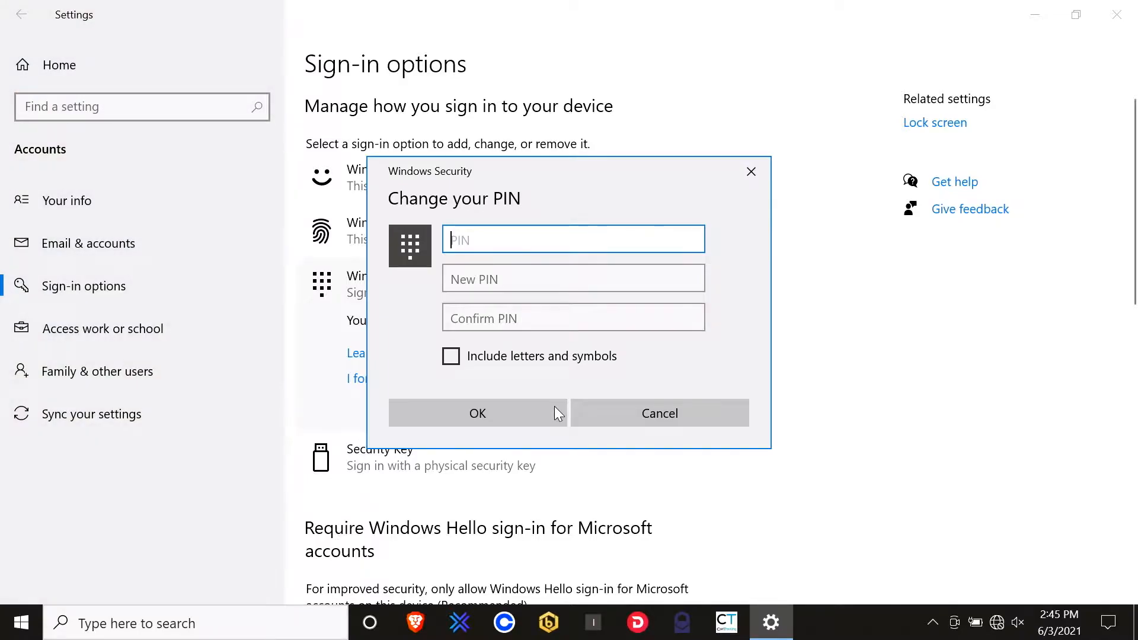
mouse_move(514, 244)
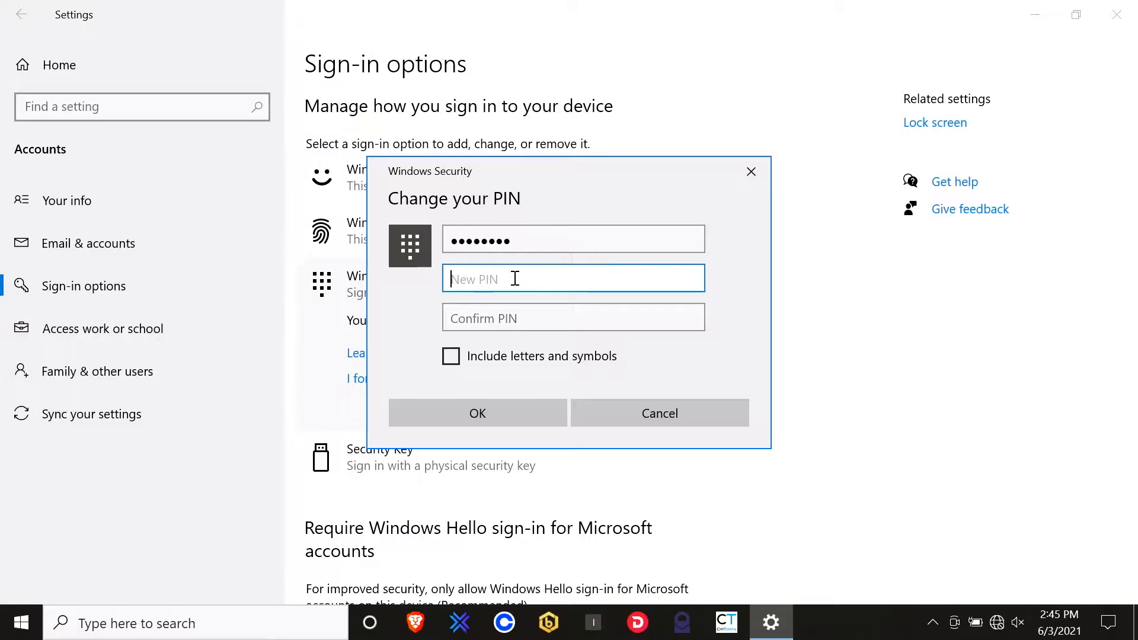
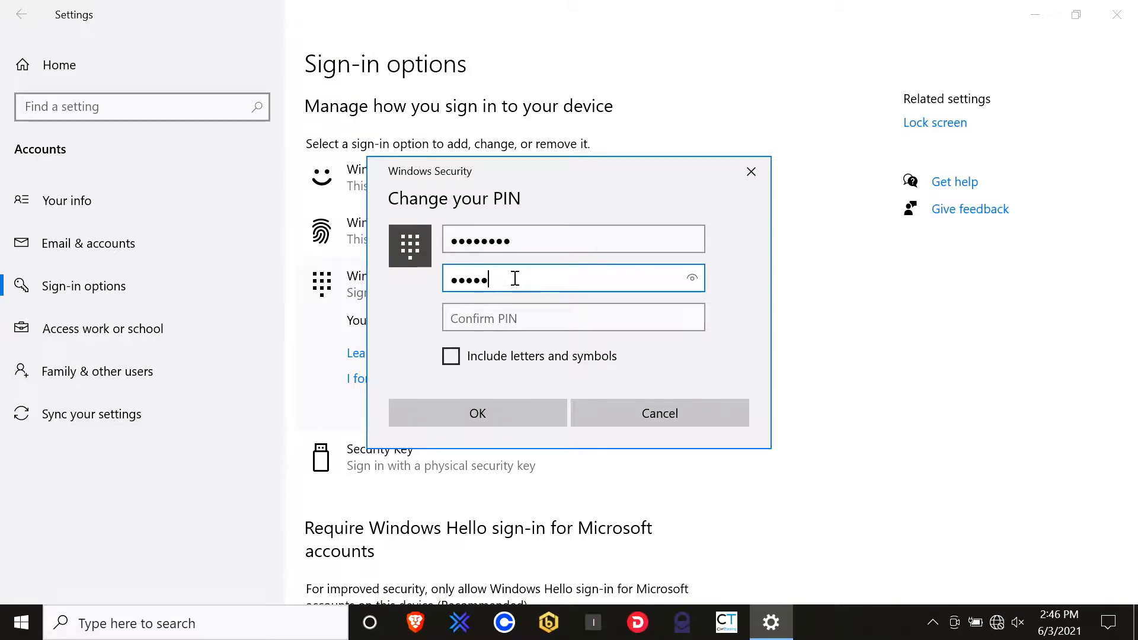
- Enter the current PIN and a new PIN, retype the rejected new PIN, and submit
type("6")
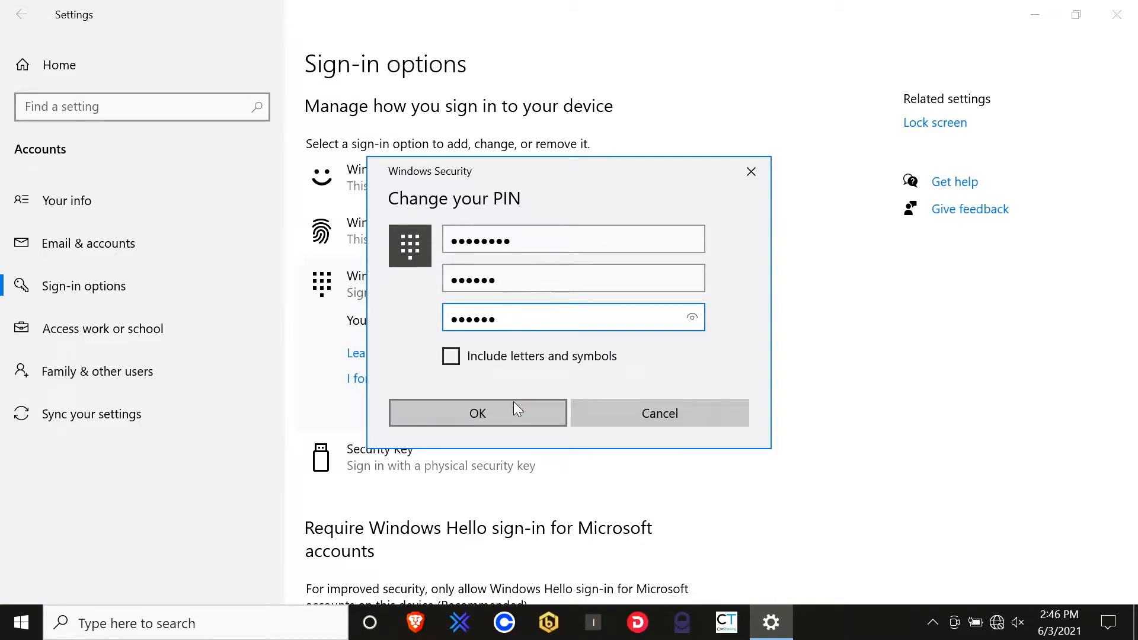
left_click(477, 413)
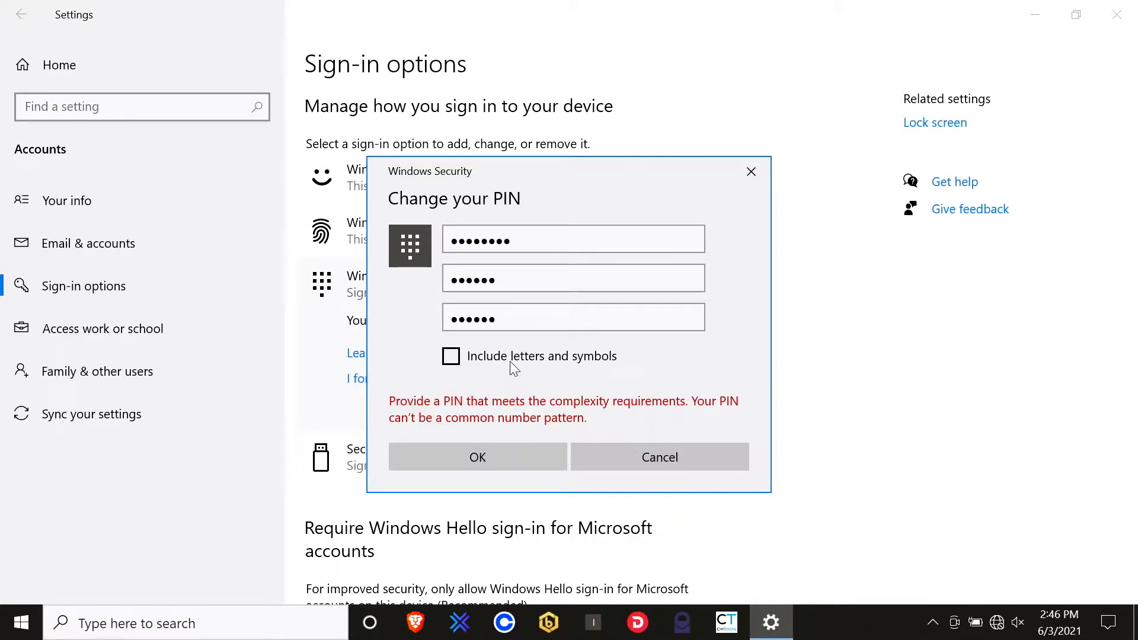
left_click(571, 317)
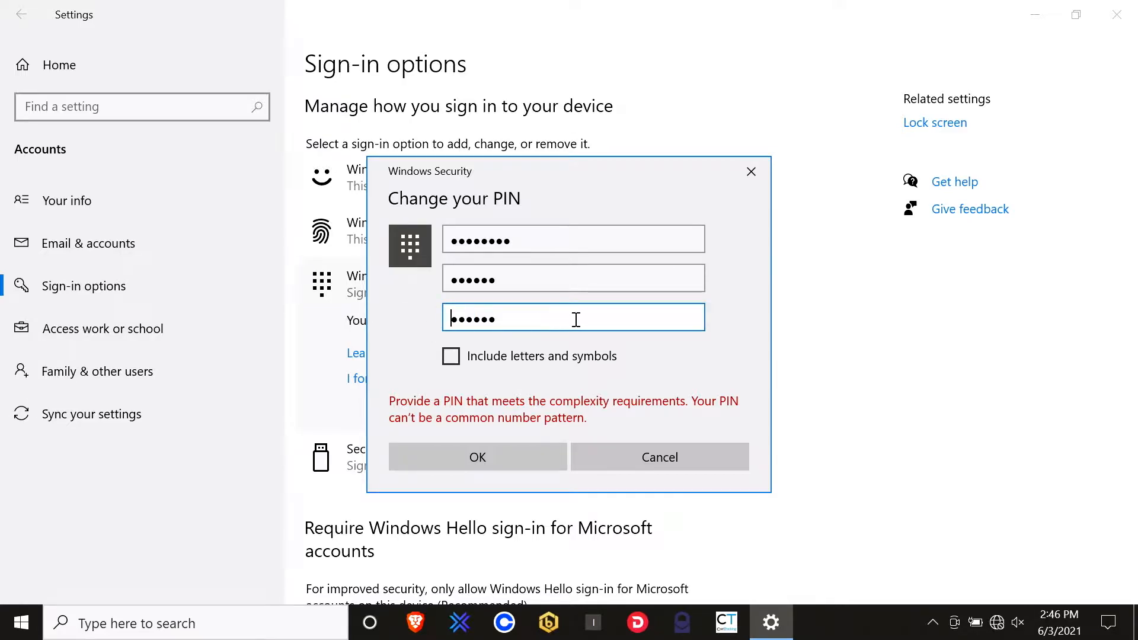
left_click(572, 277)
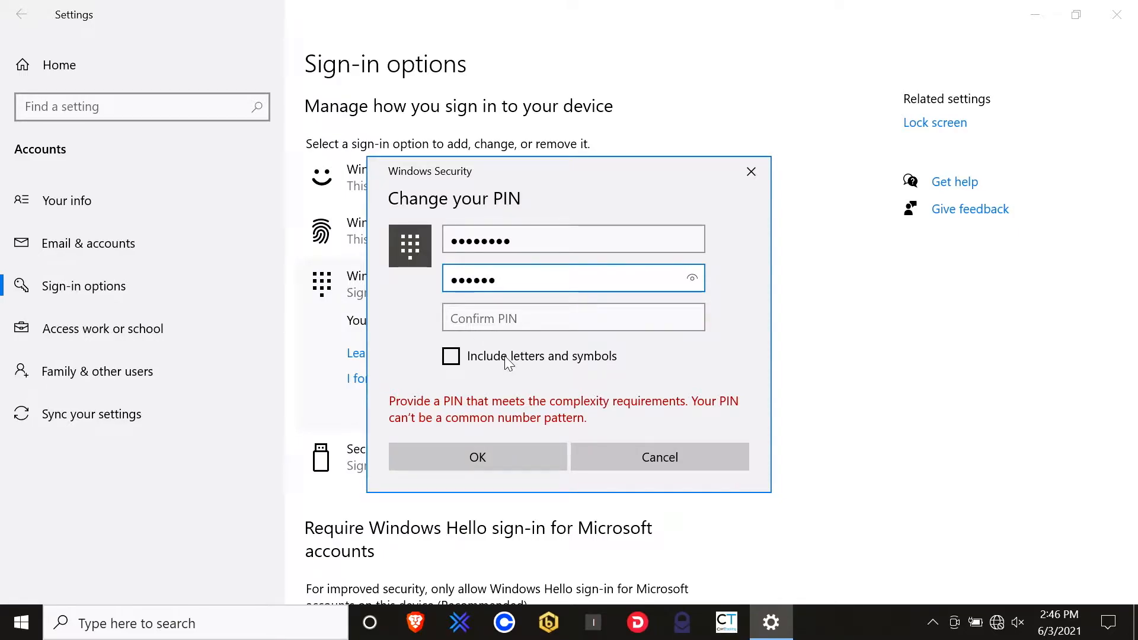
type("5")
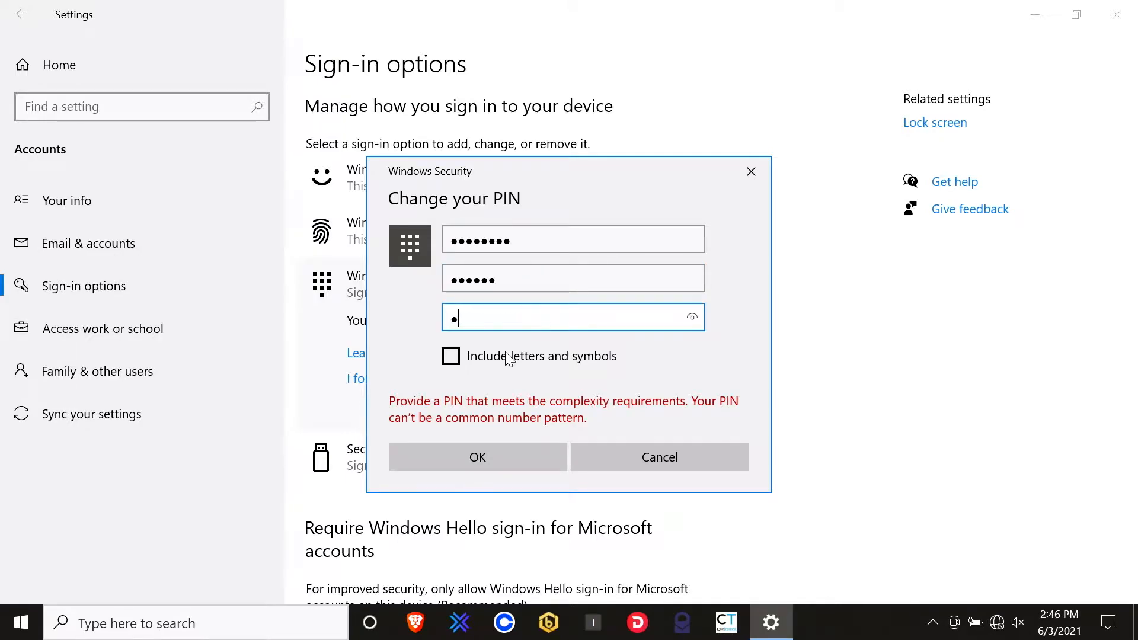
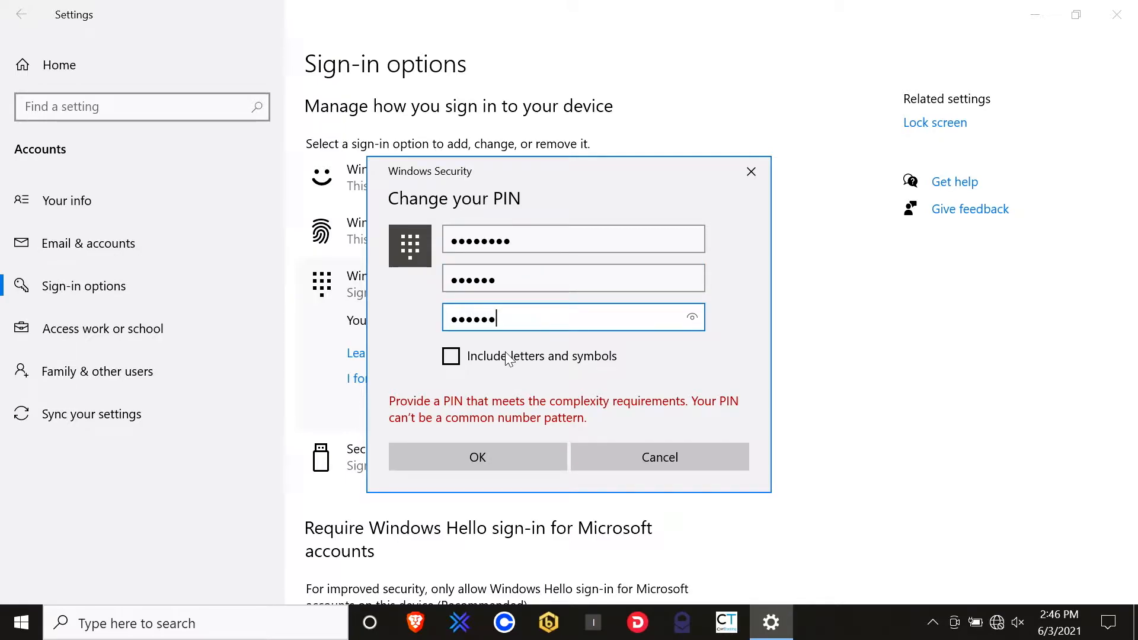
left_click(659, 456)
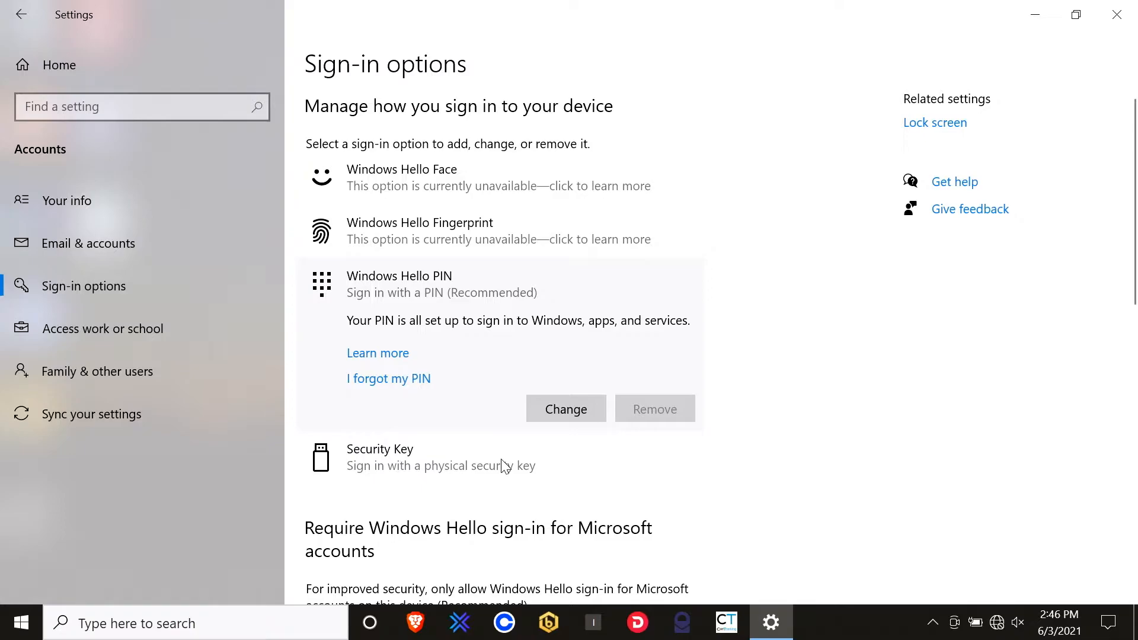
mouse_move(573, 448)
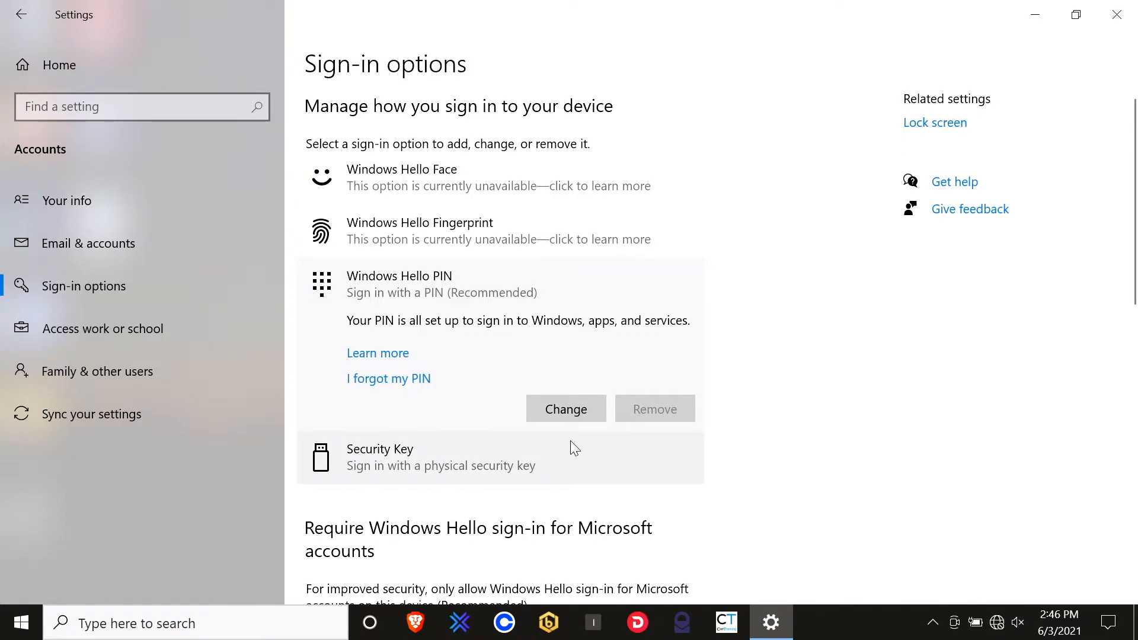
mouse_move(626, 485)
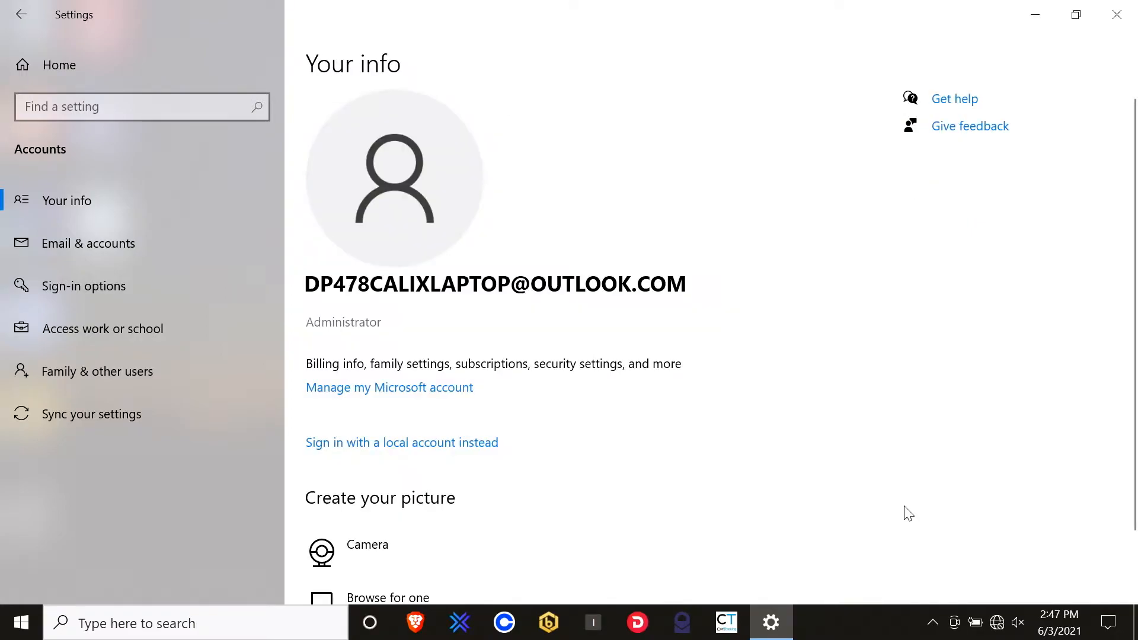
scroll("down", 3)
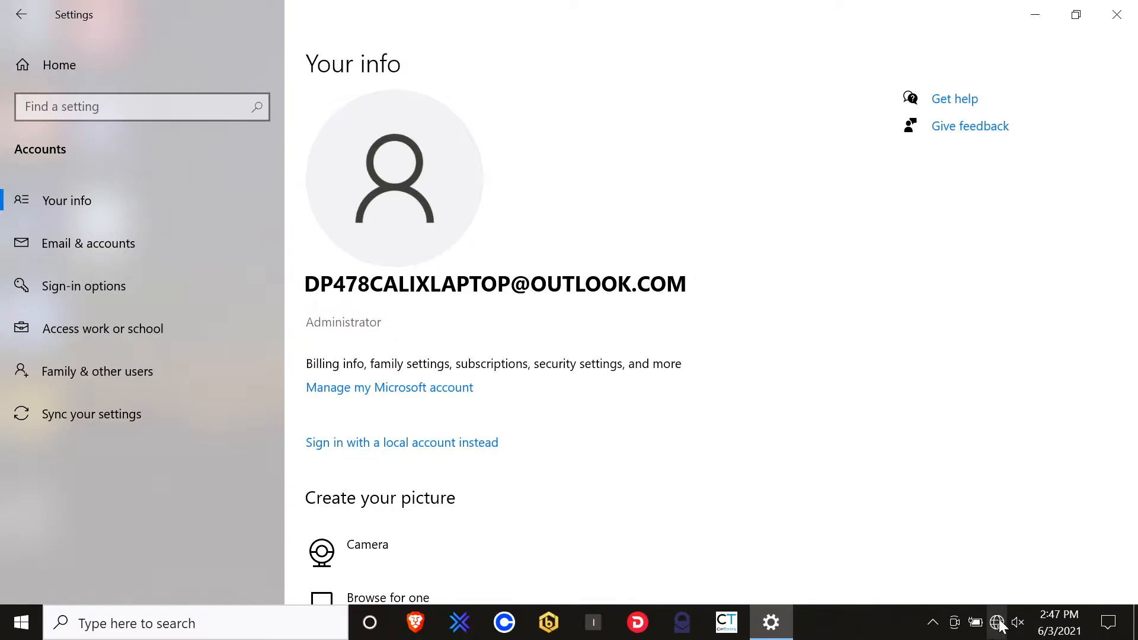
- Connect to 'Ever Dignified Monkey Bunch' from the taskbar Wi-Fi list and start entering its security key
left_click(998, 623)
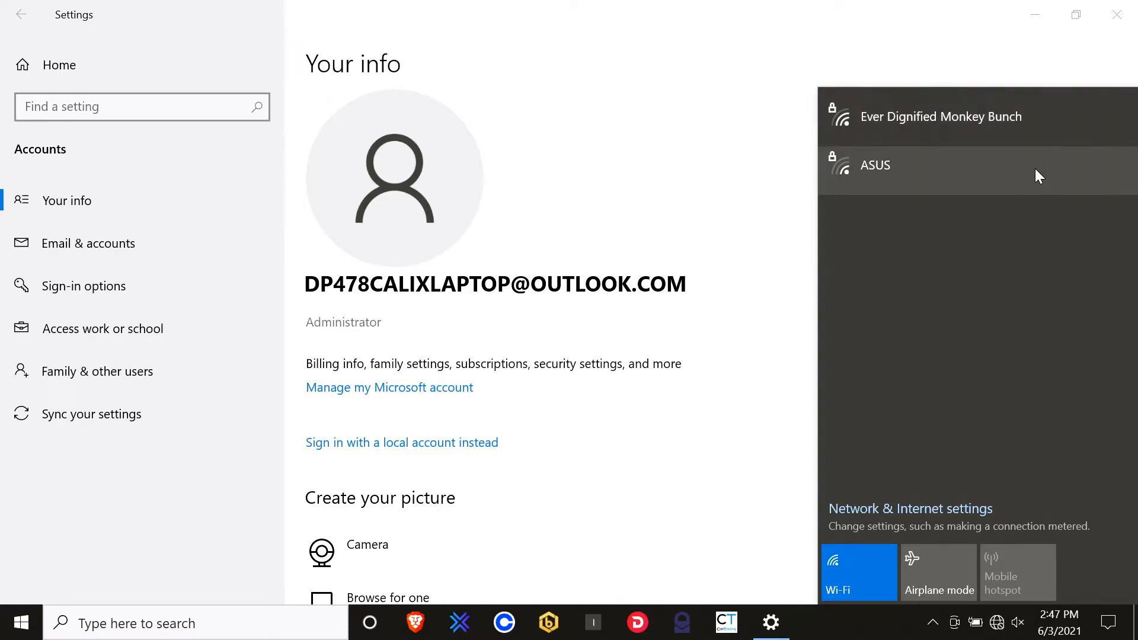
left_click(940, 116)
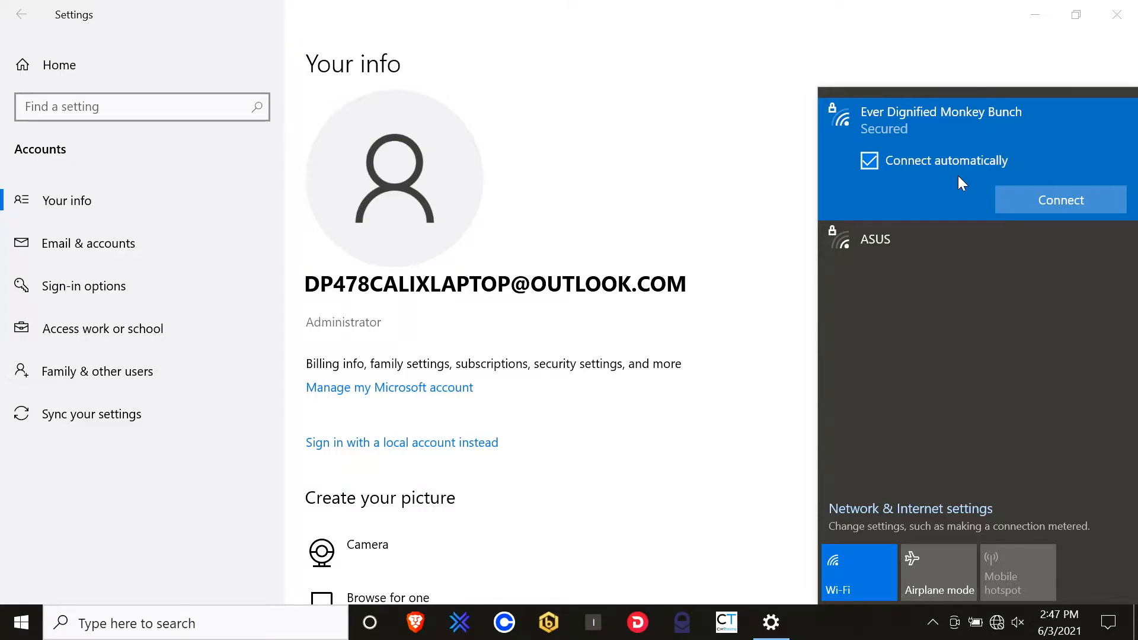
left_click(1059, 200)
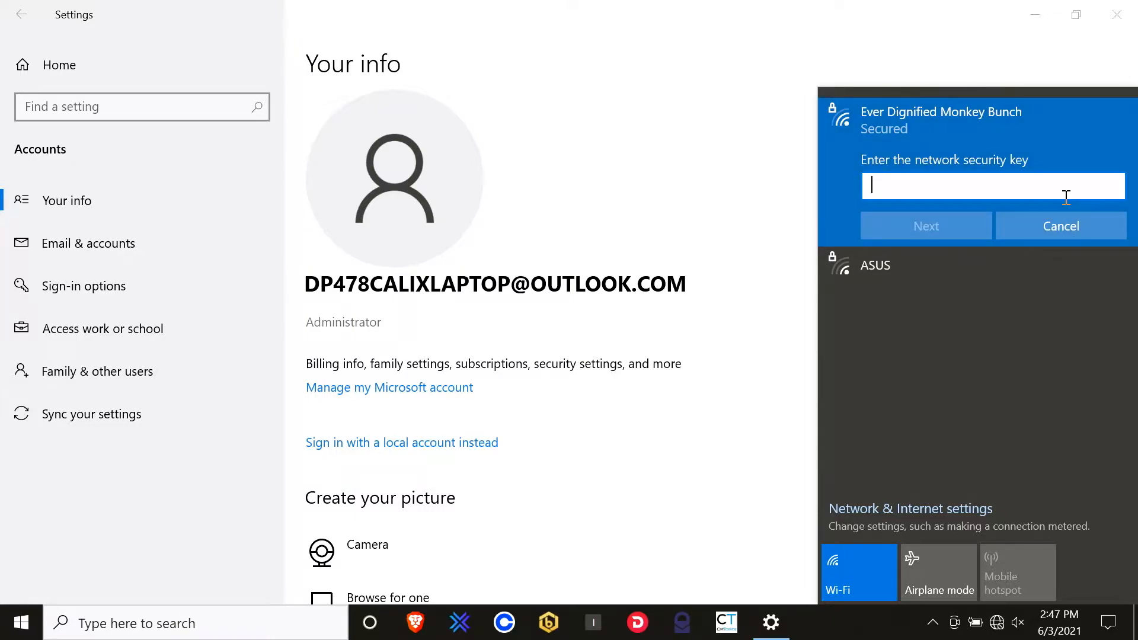
left_click(925, 226)
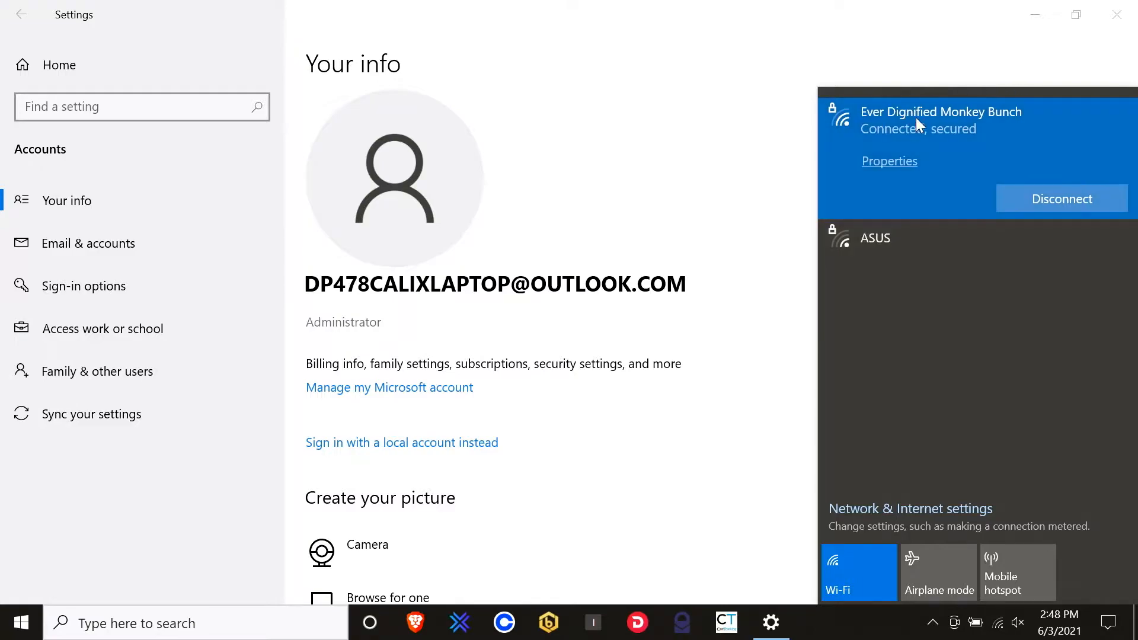
mouse_move(777, 350)
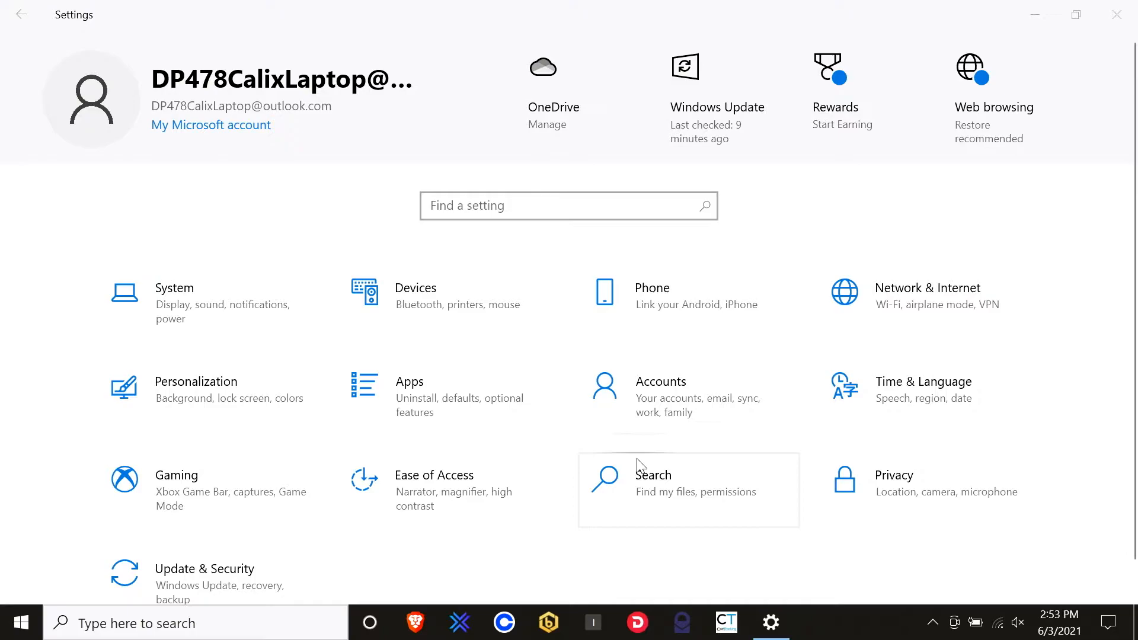
mouse_move(229, 109)
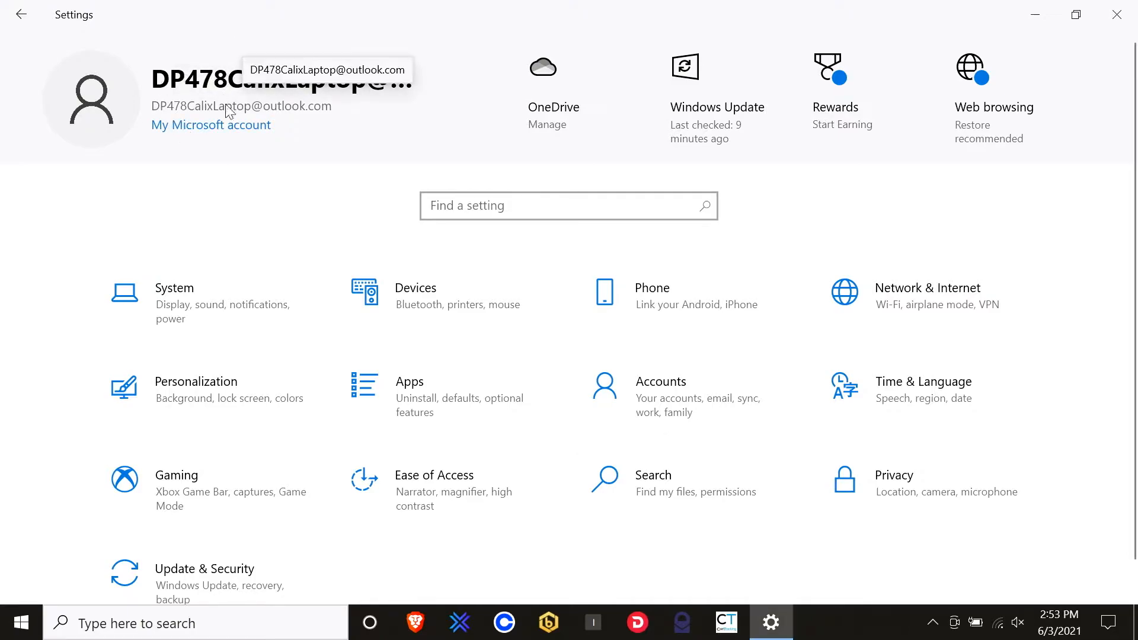
mouse_move(158, 112)
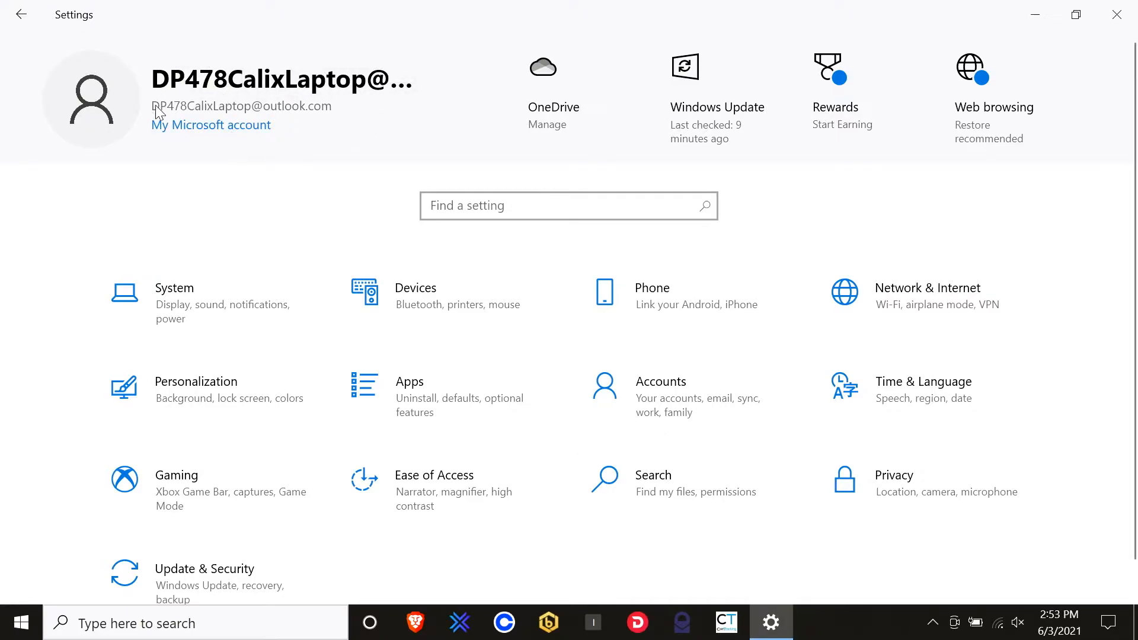
mouse_move(185, 127)
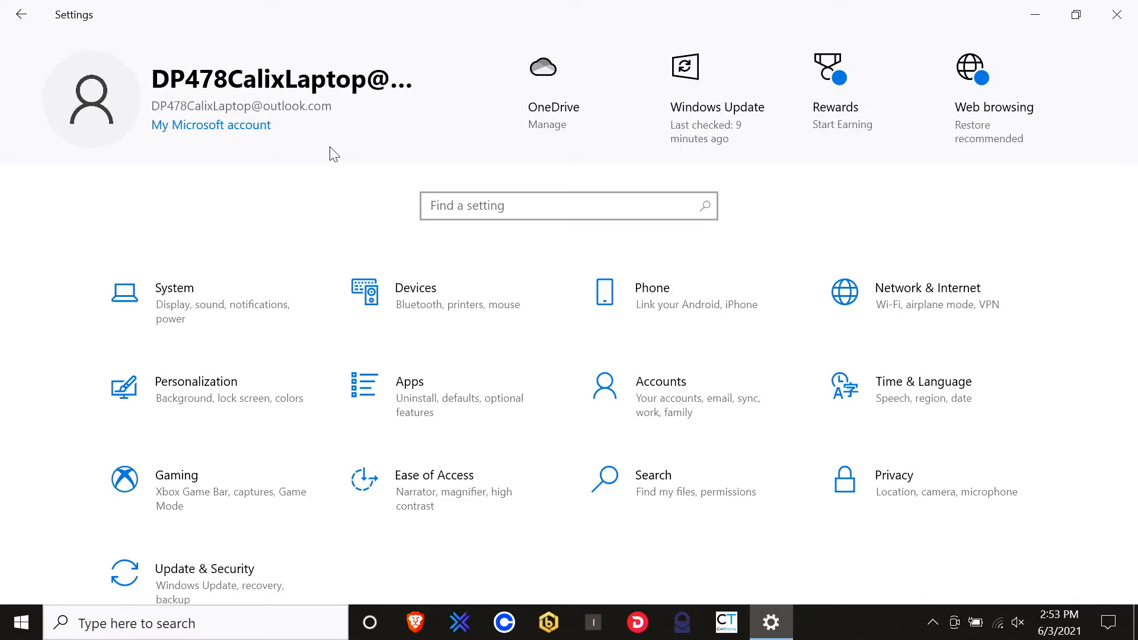
mouse_move(321, 153)
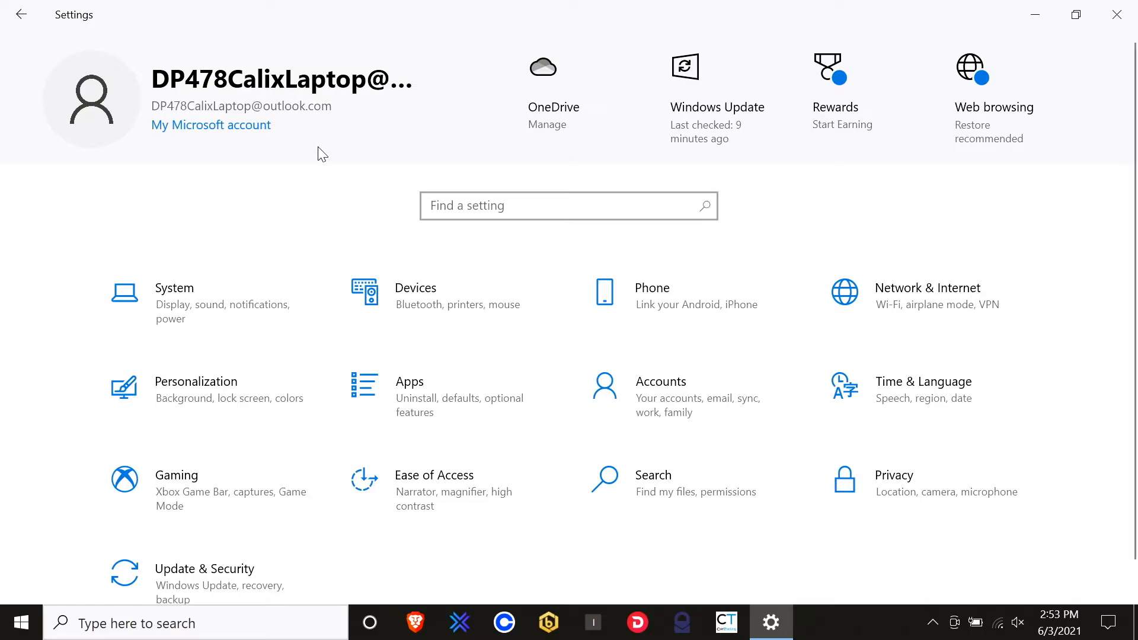
mouse_move(230, 160)
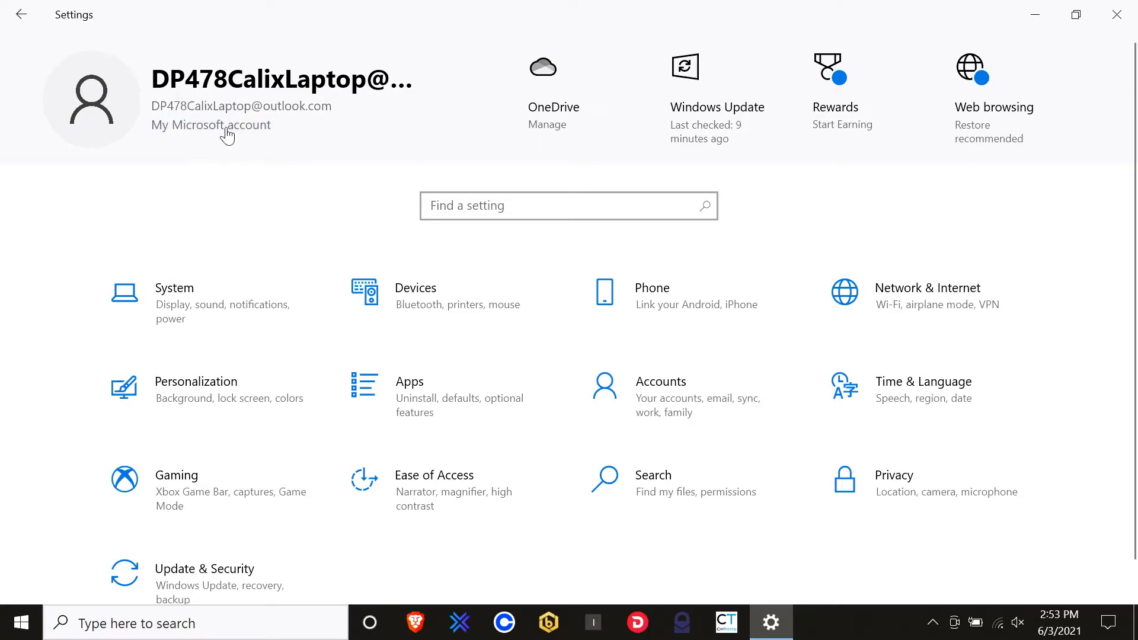
- Follow the My Microsoft account link on the Settings home page
left_click(211, 125)
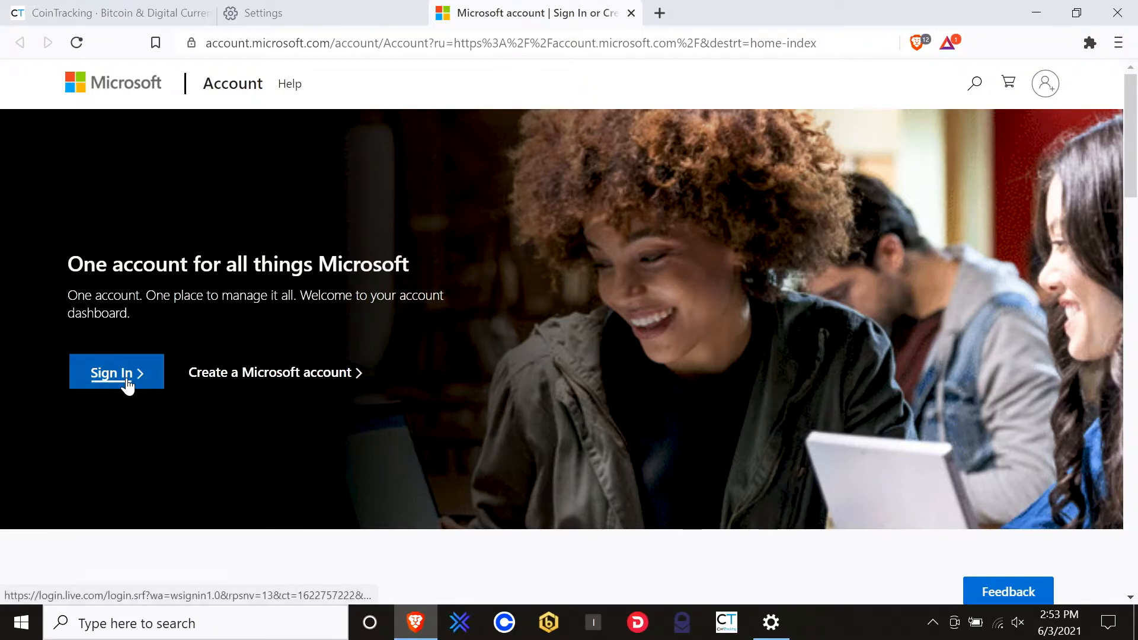
left_click(117, 372)
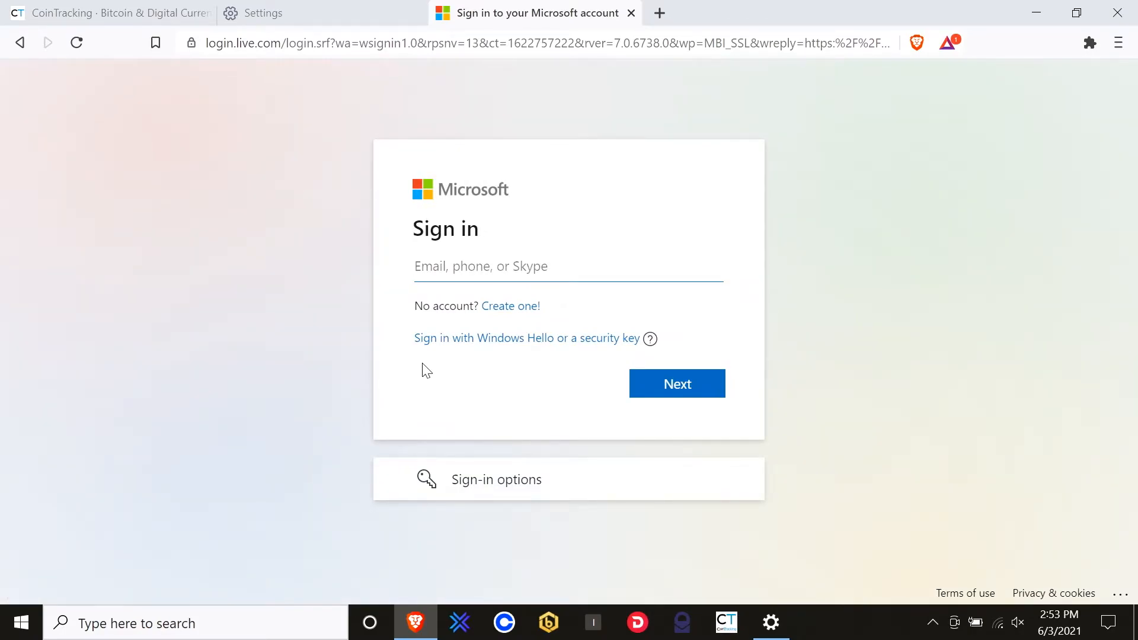
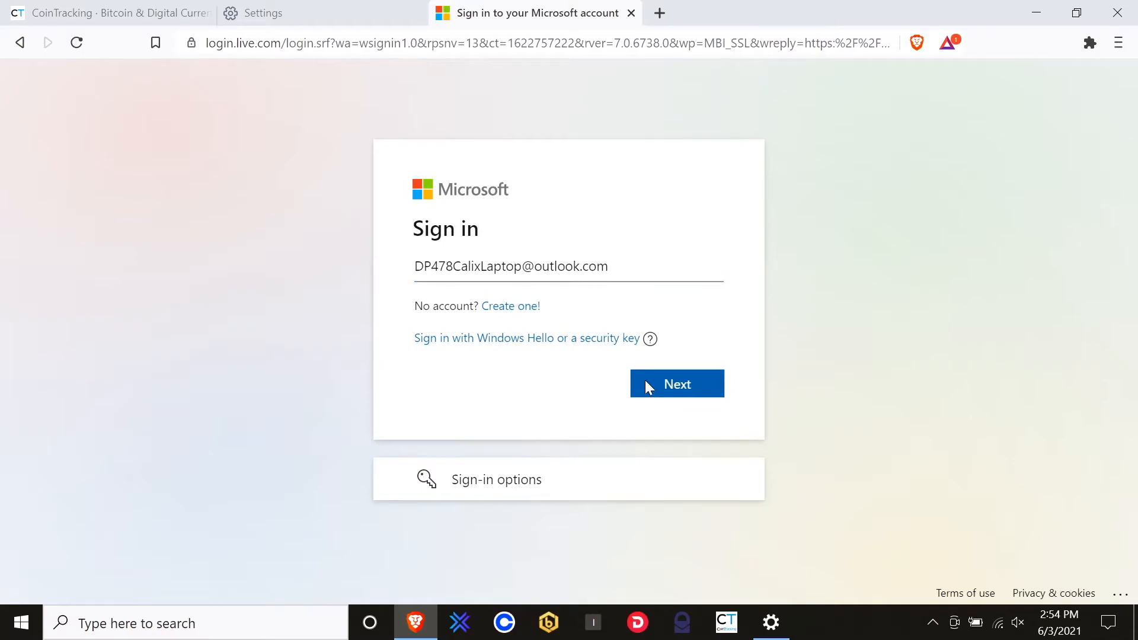
left_click(676, 384)
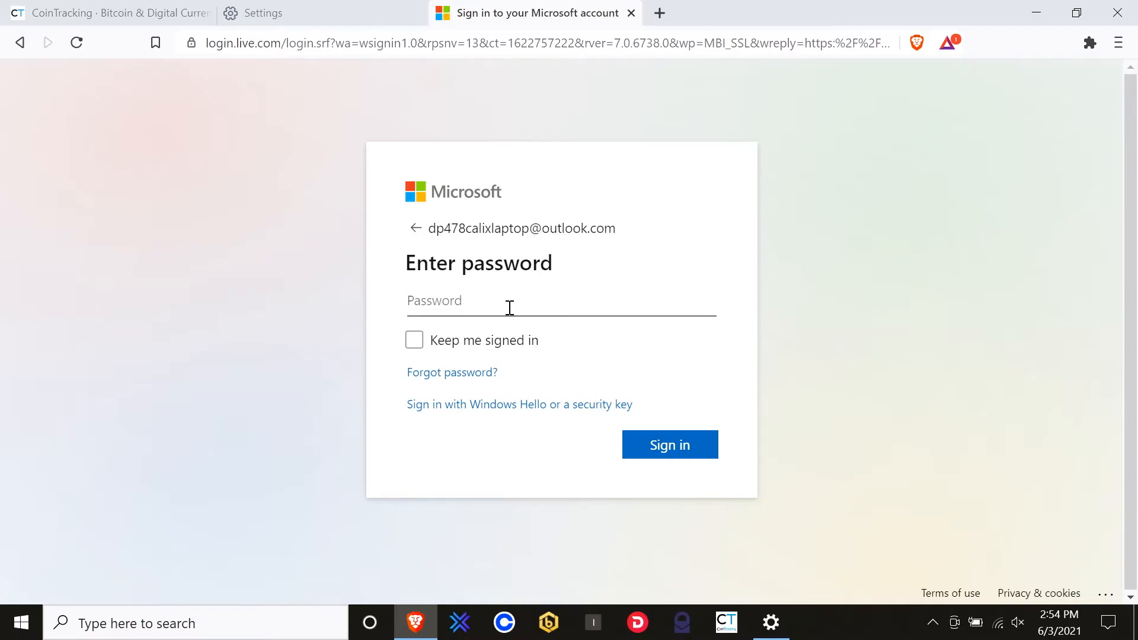
type("***")
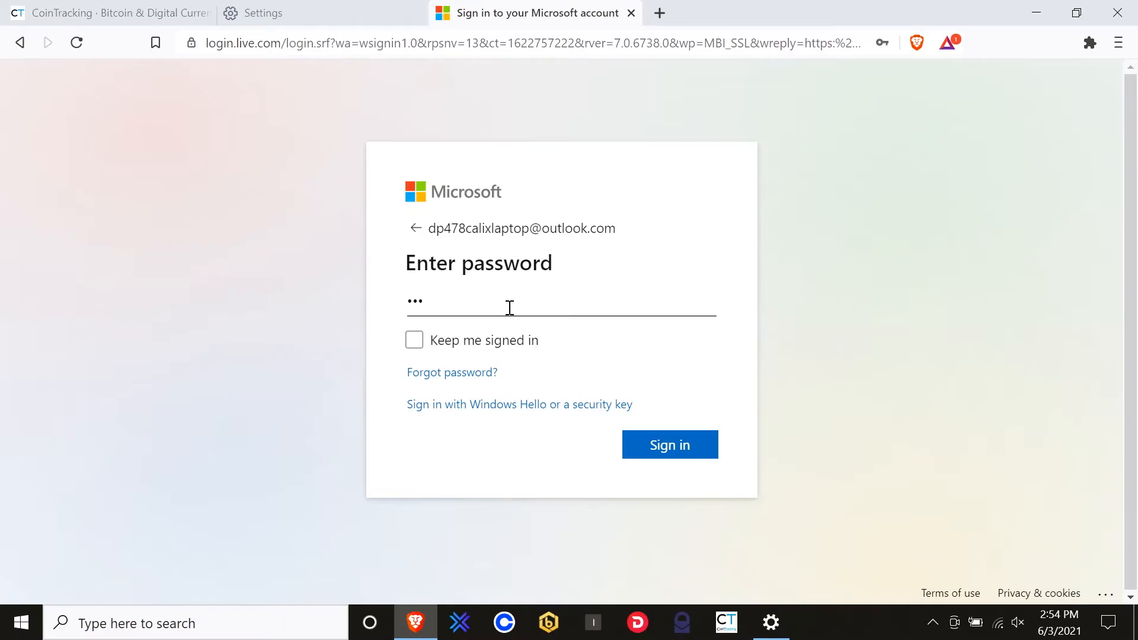
- Submit the password to sign in to the Microsoft account
left_click(669, 444)
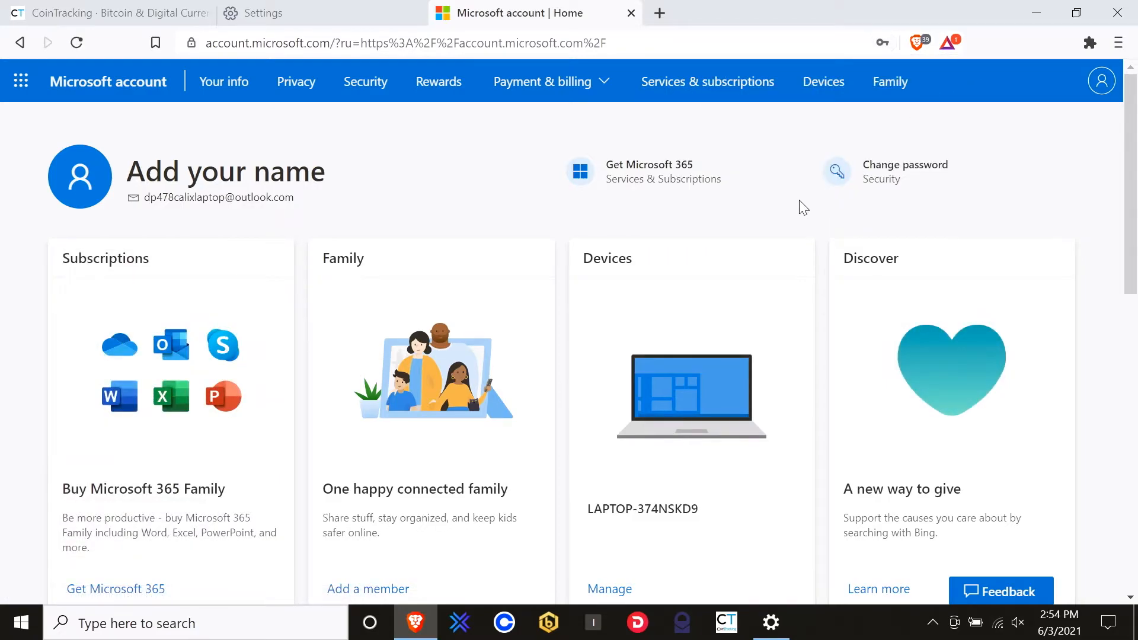
mouse_move(206, 240)
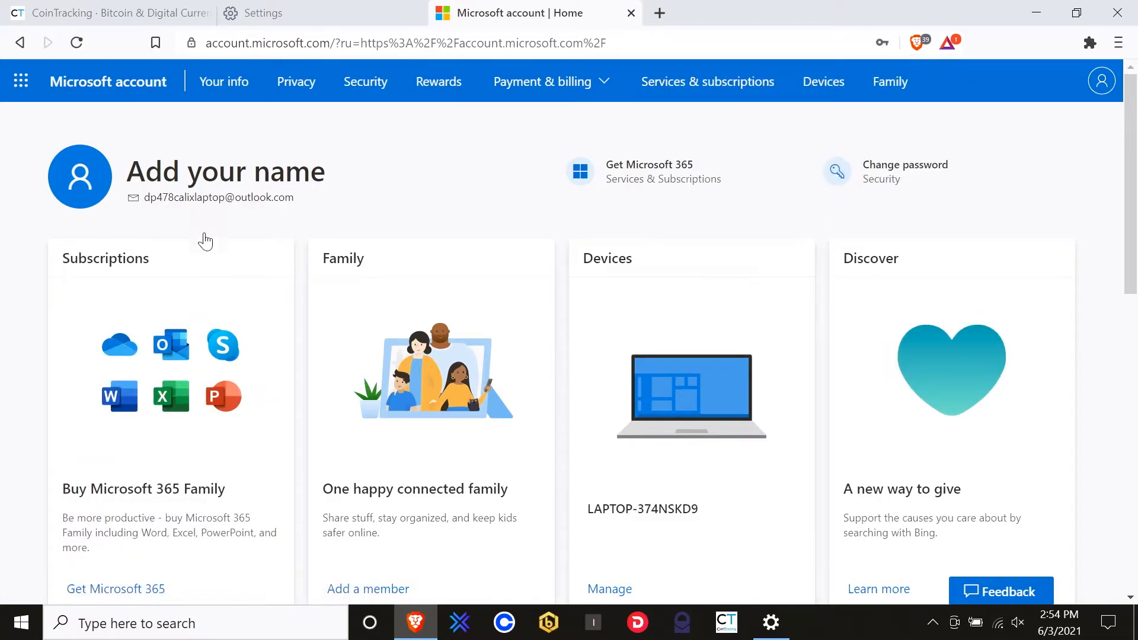
mouse_move(852, 239)
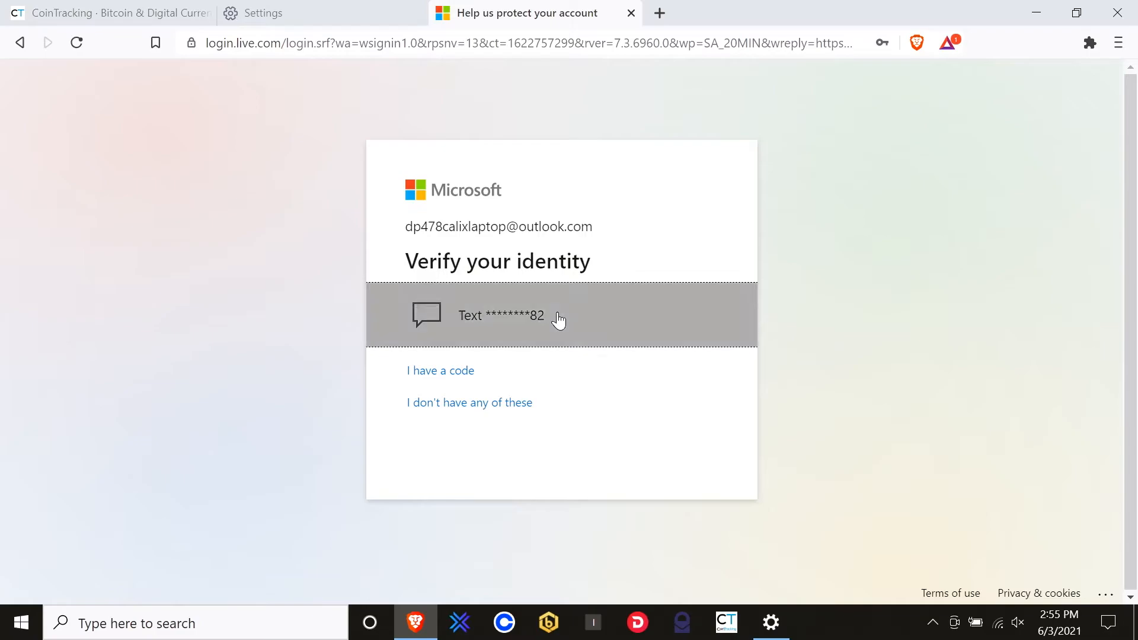
left_click(501, 314)
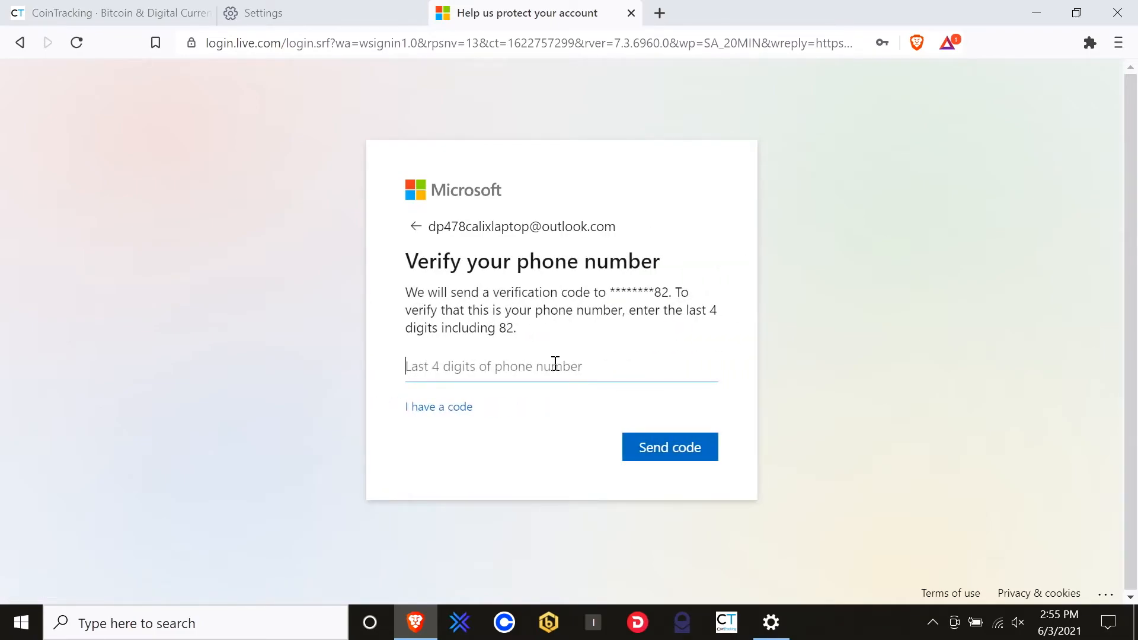
left_click(668, 446)
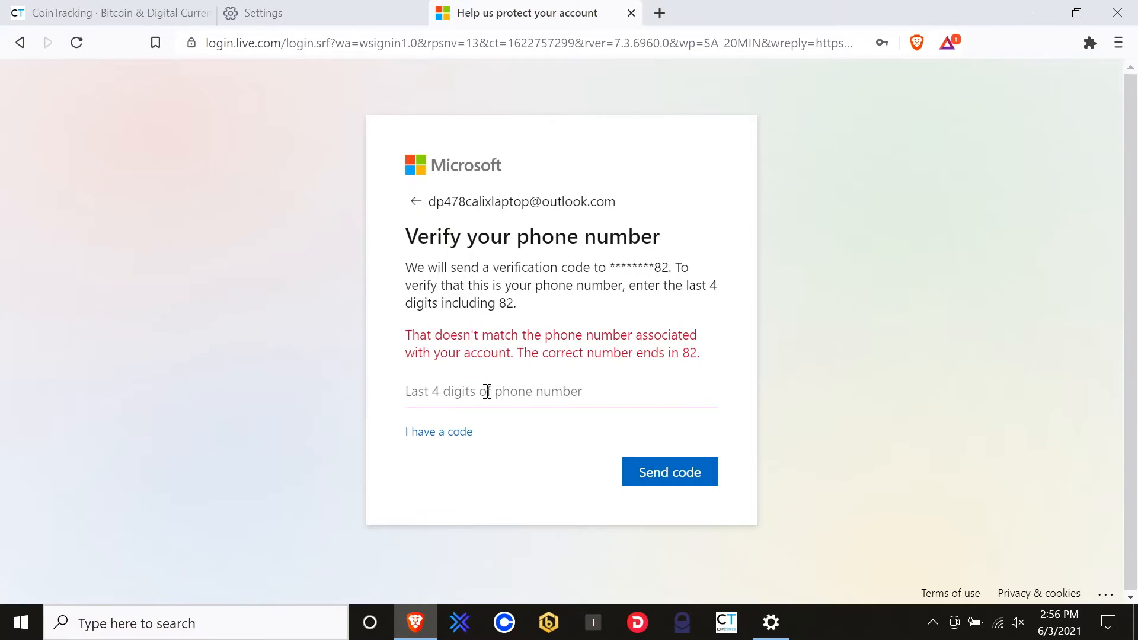
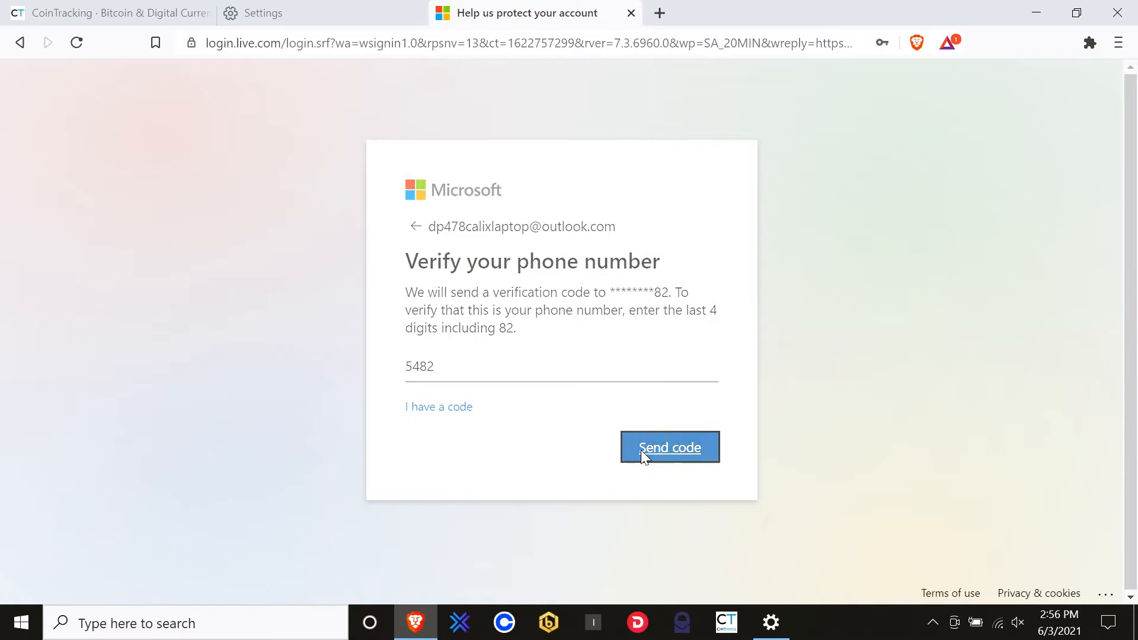
left_click(668, 447)
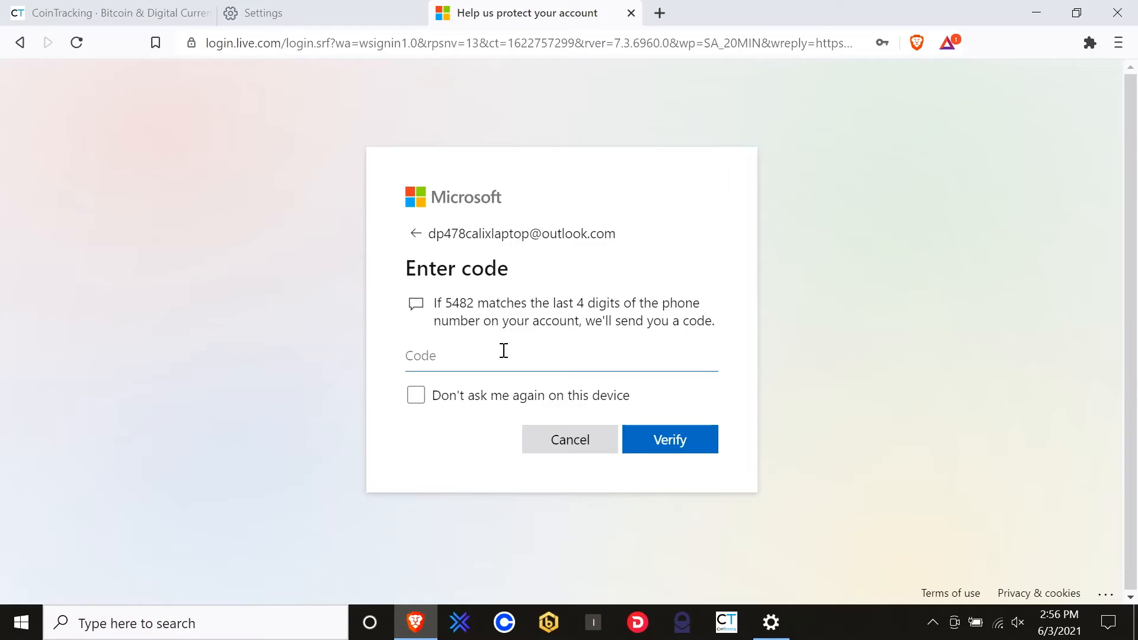
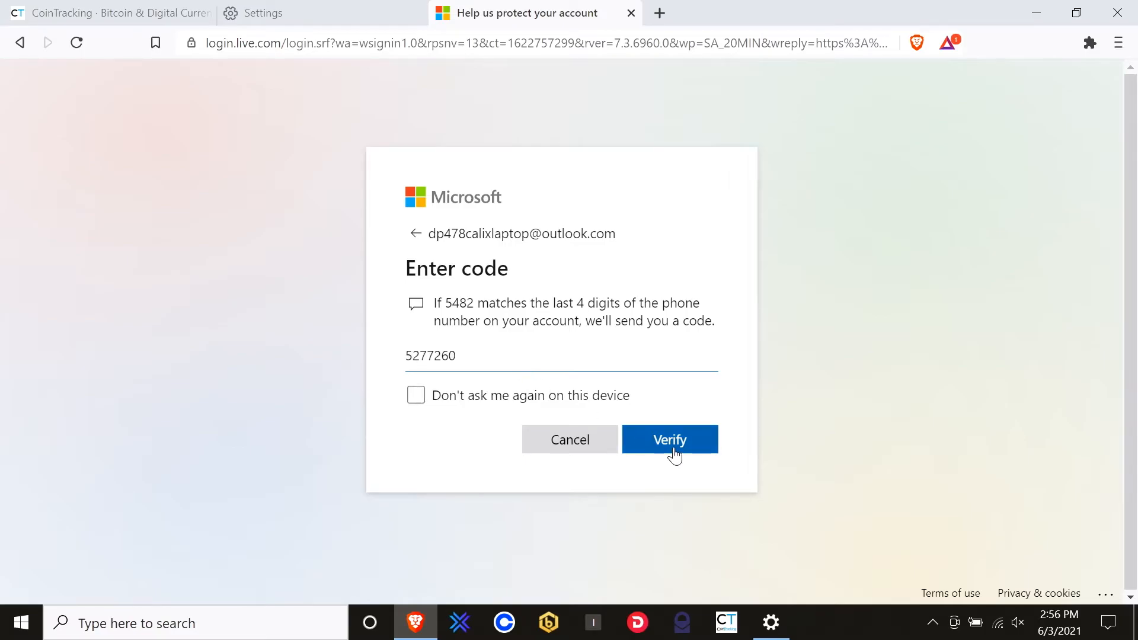
left_click(668, 440)
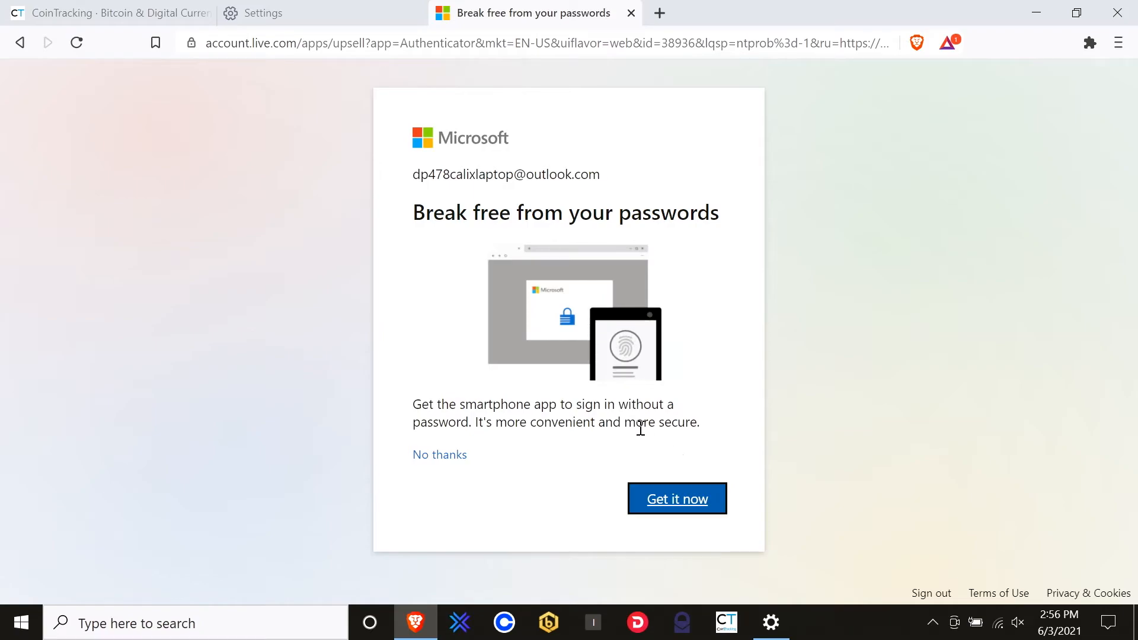
mouse_move(519, 446)
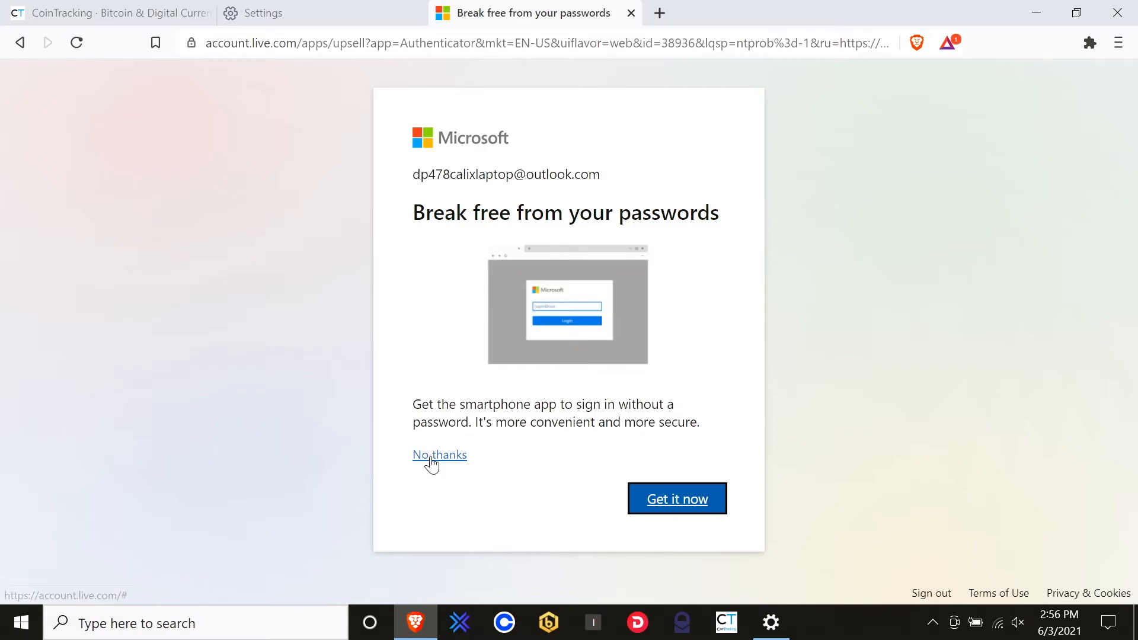
- Decline the Authenticator app offer with No thanks
left_click(439, 454)
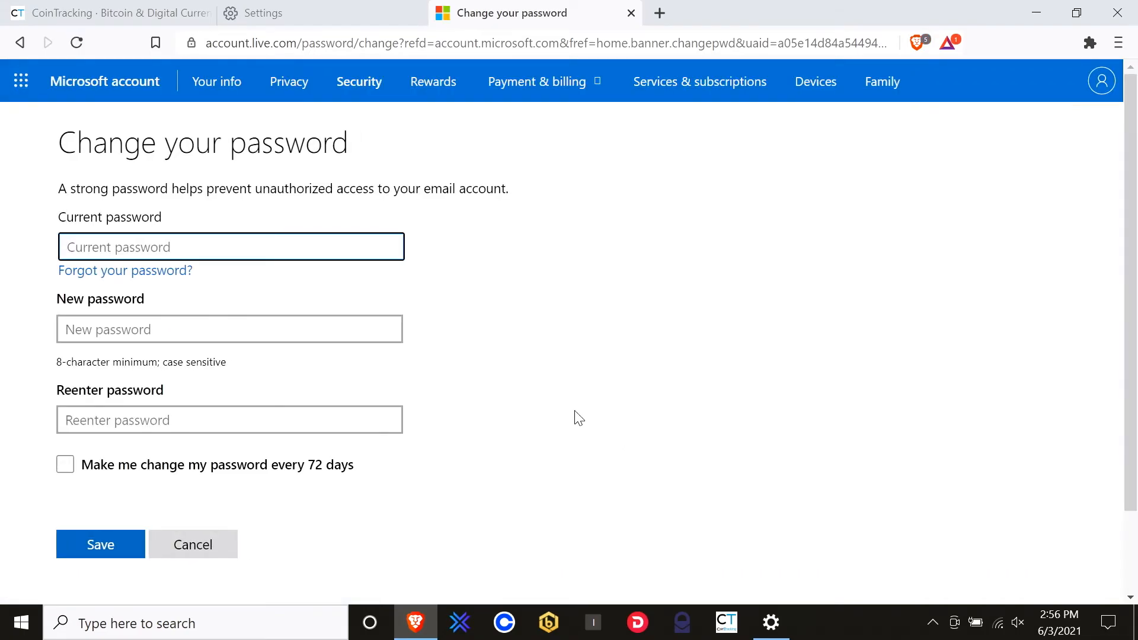
mouse_move(266, 253)
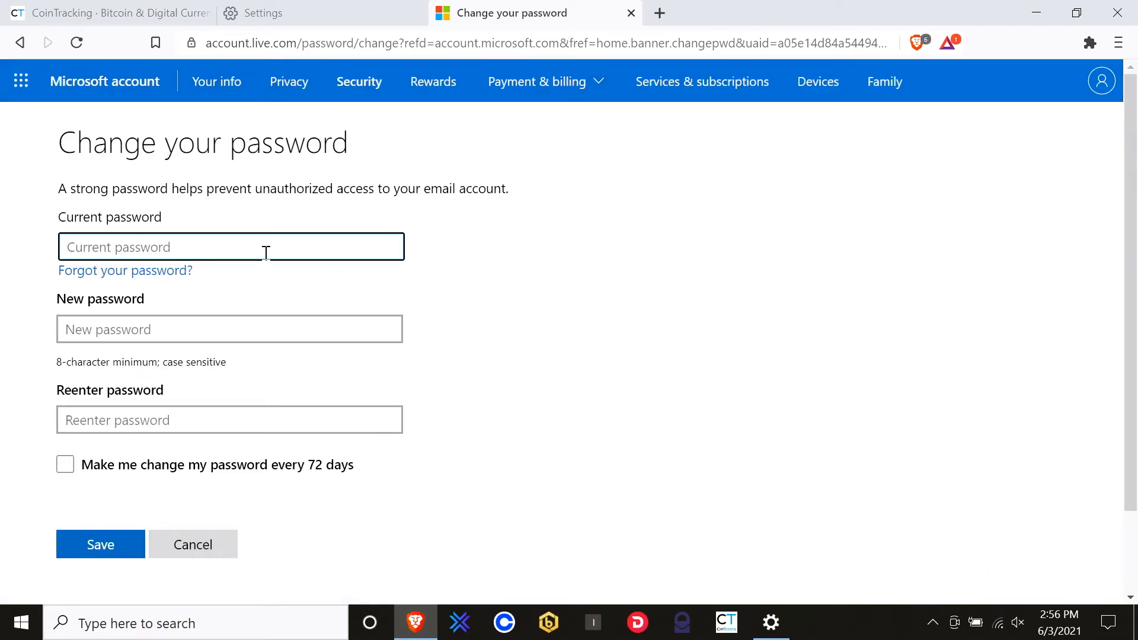
- Enter the current password and the new password, then save the password change
type("••••")
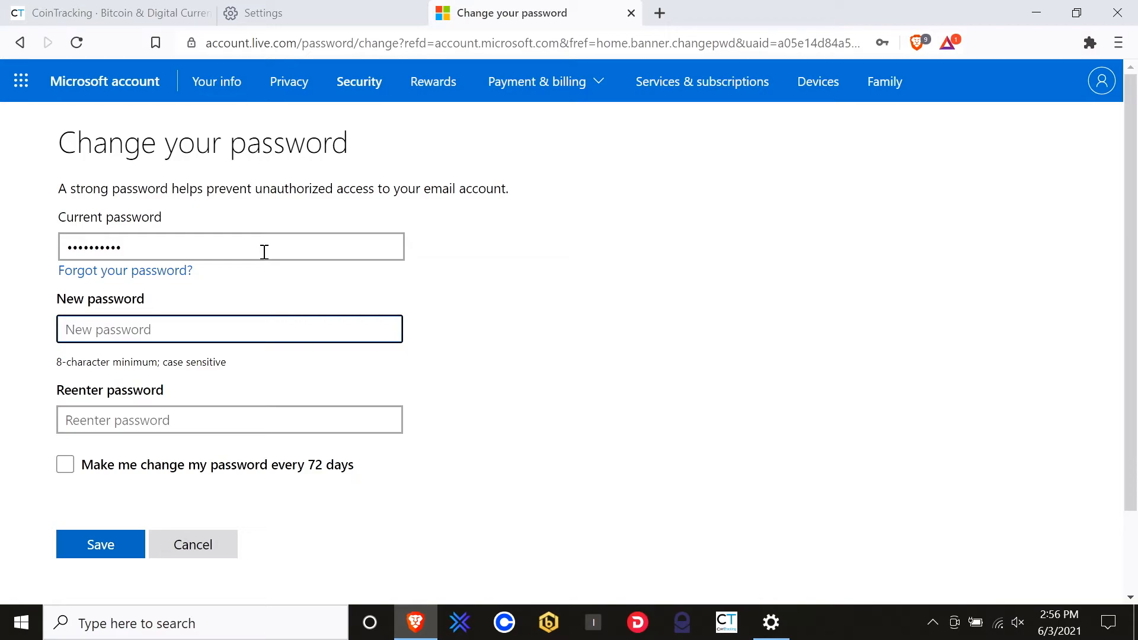
left_click(229, 329)
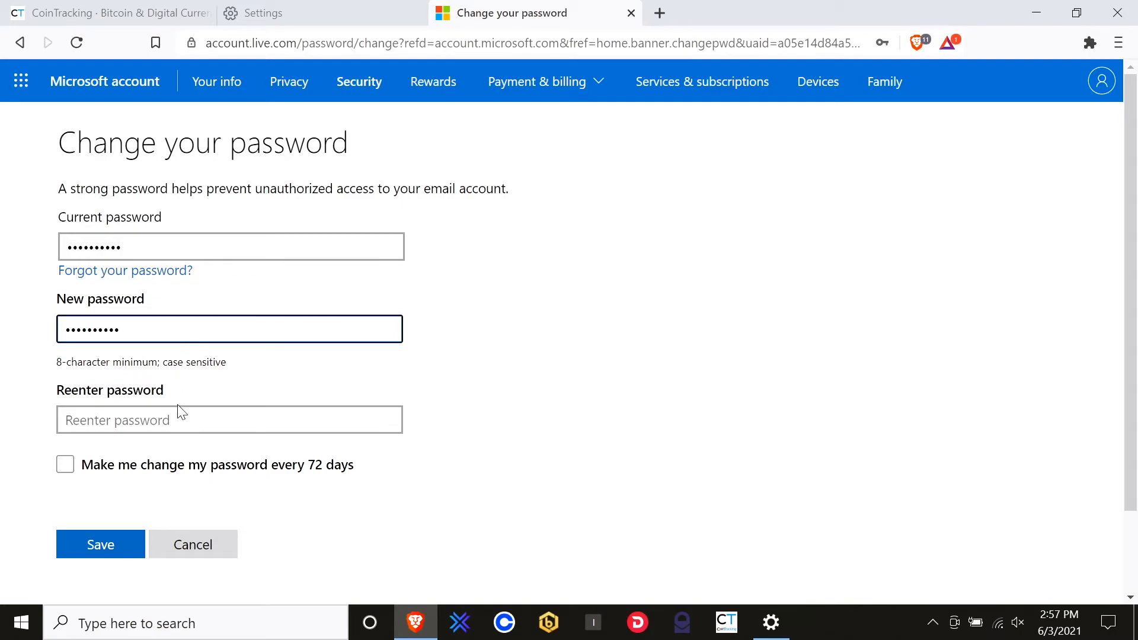
type("•")
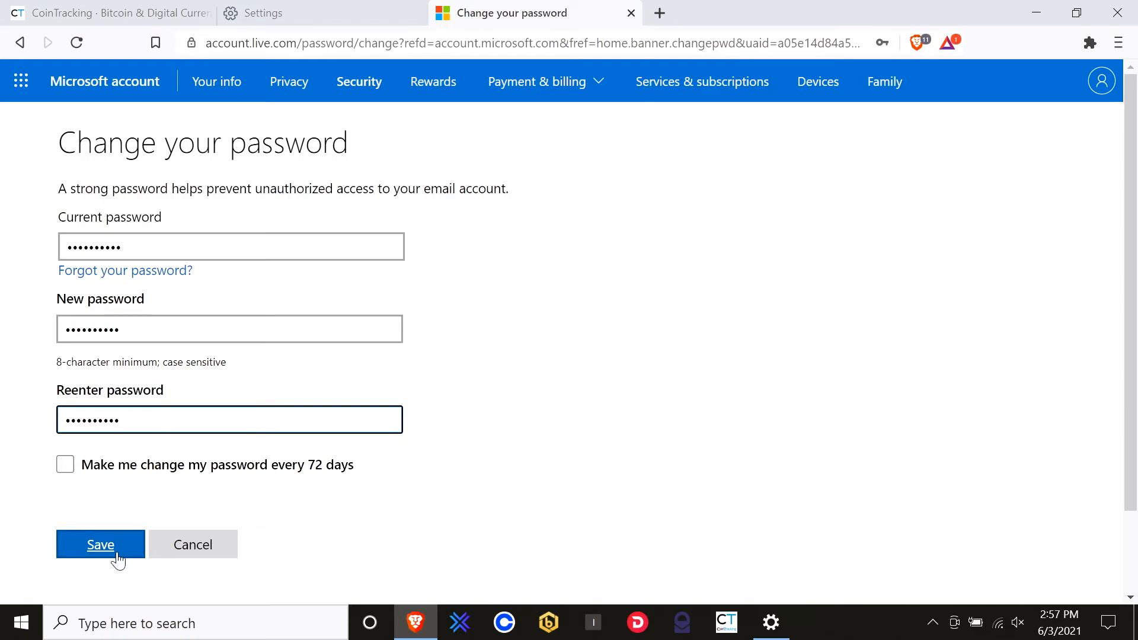
left_click(100, 544)
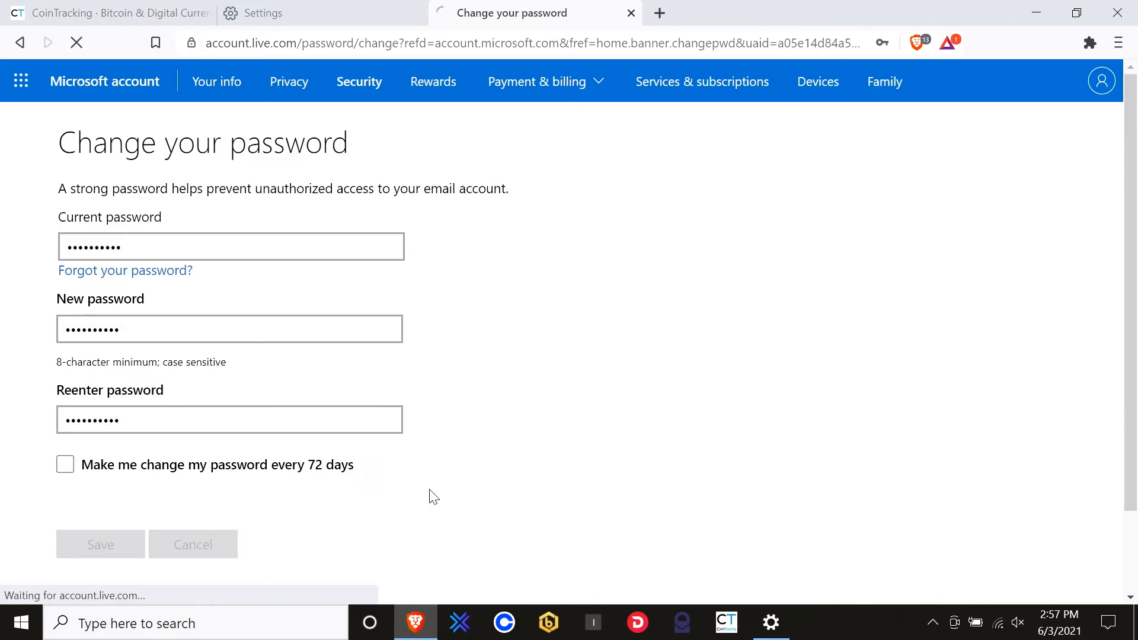
left_click(101, 544)
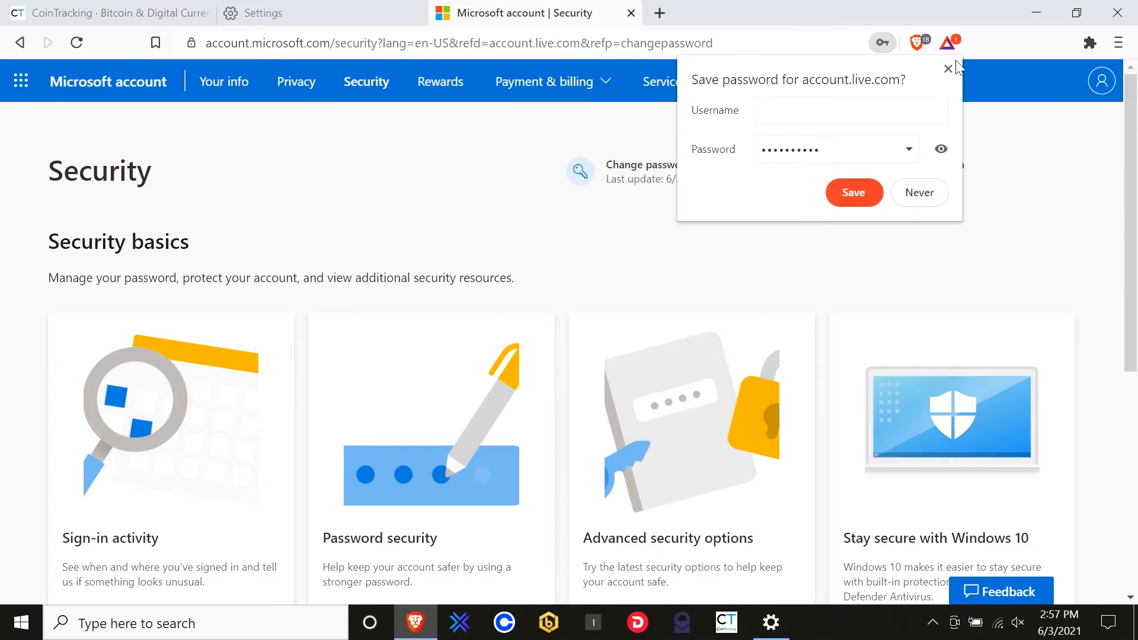
- Dismiss the browser's 'Save password for account.live.com' popup
left_click(948, 68)
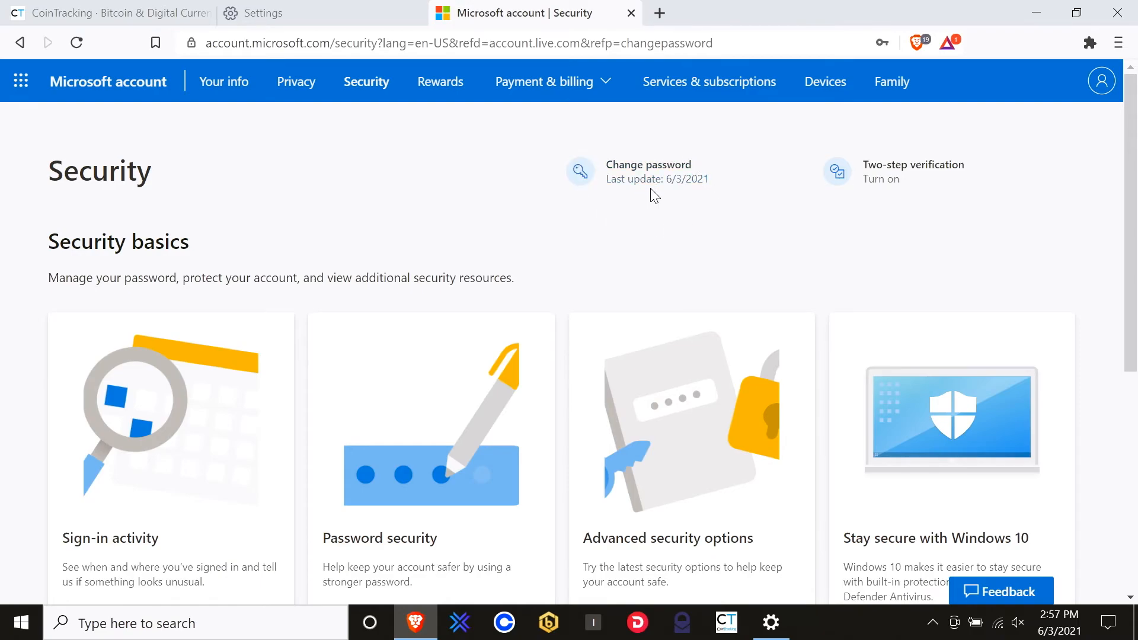
mouse_move(690, 196)
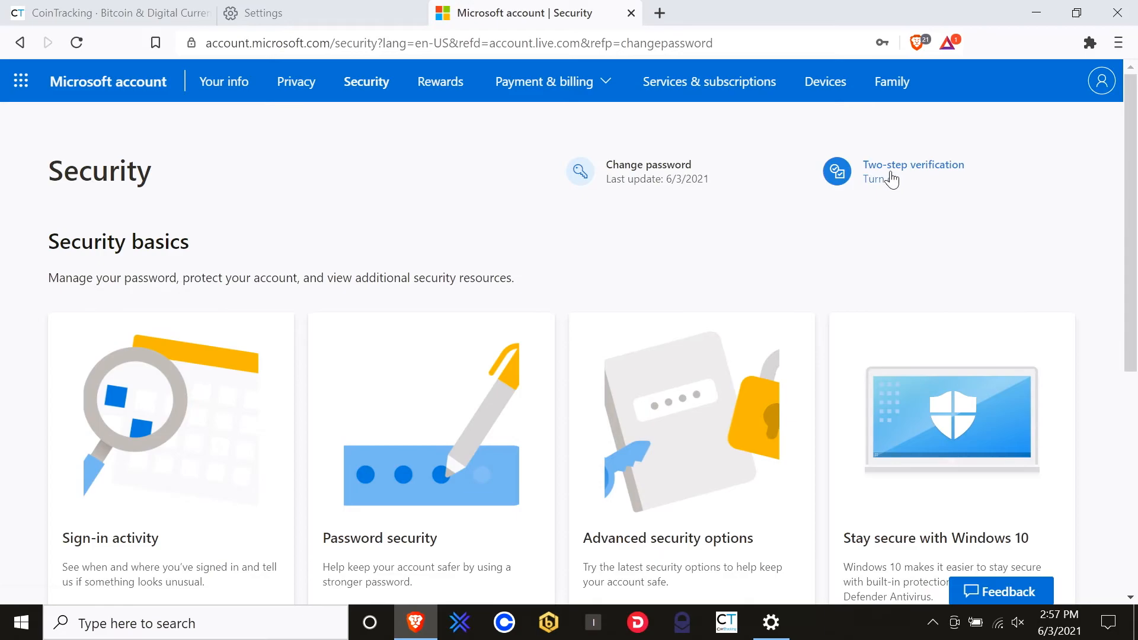
mouse_move(892, 172)
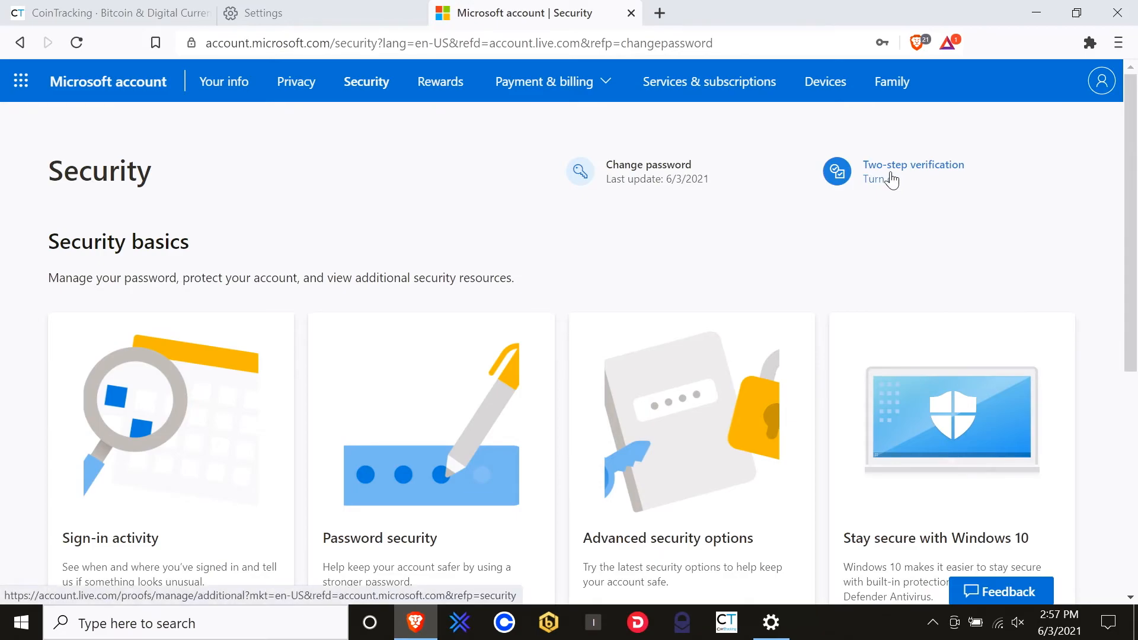